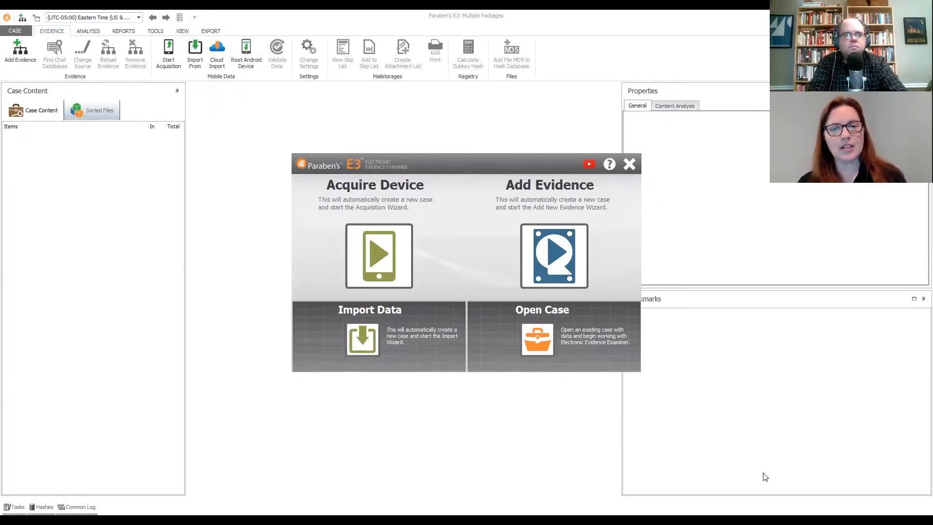
{"action": "mouse_move", "coordinate": [351, 442]}
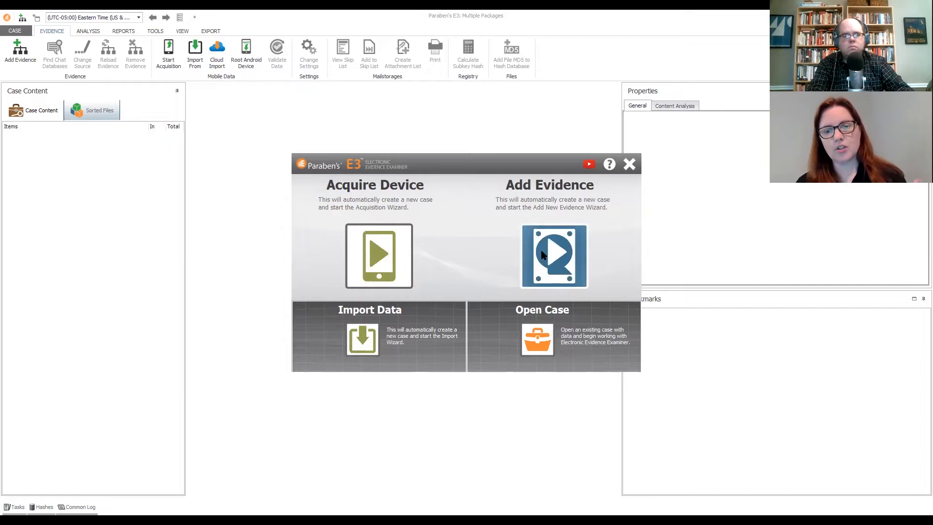
{"action": "mouse_move", "coordinate": [540, 262]}
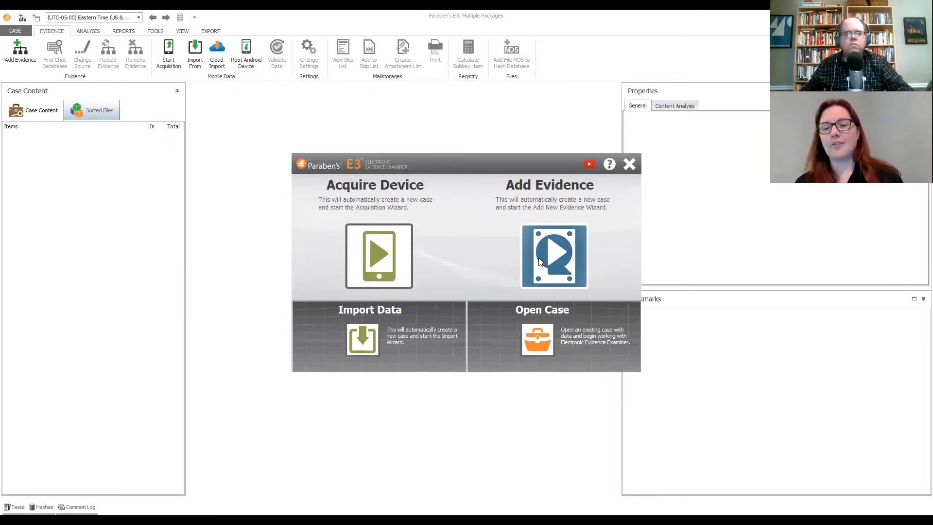
{"action": "mouse_move", "coordinate": [544, 260]}
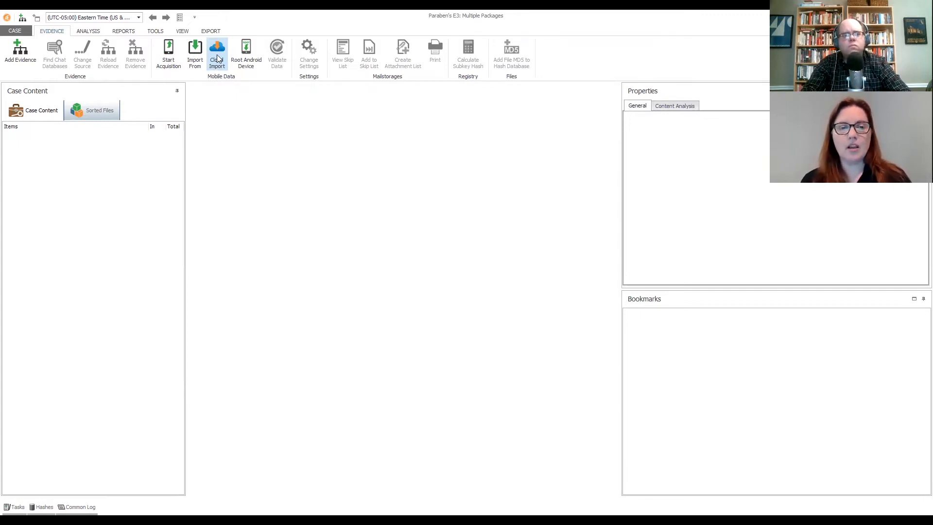
- Start a Cloud Import, bringing up the New Case dialog for 'Case About Discord'
{"action": "left_click", "coordinate": [217, 53]}
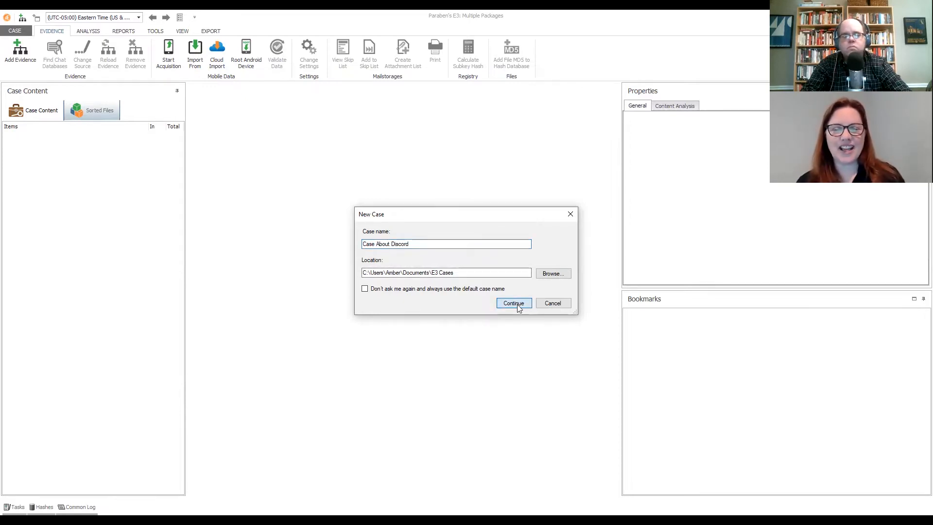
- Confirm the New Case dialog to create 'Case About Discord' and run the Discord import
{"action": "left_click", "coordinate": [513, 303]}
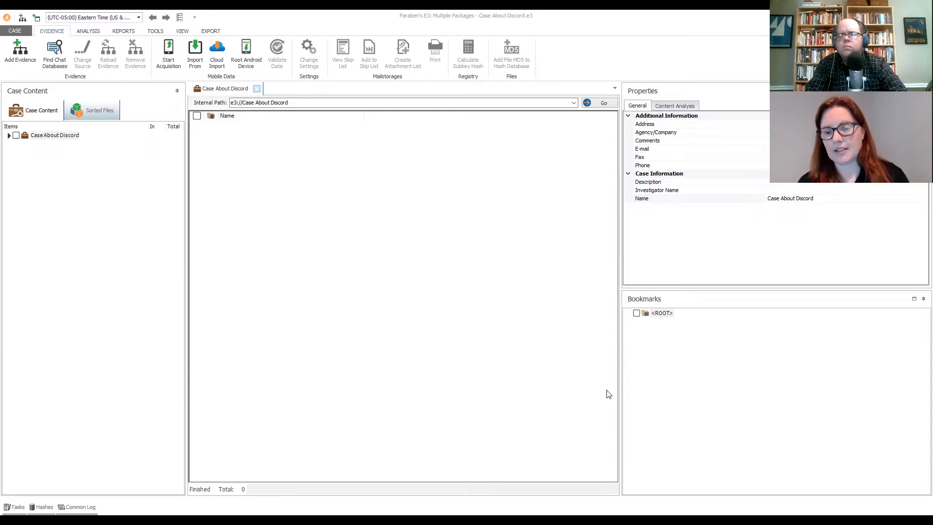
{"action": "mouse_move", "coordinate": [730, 425]}
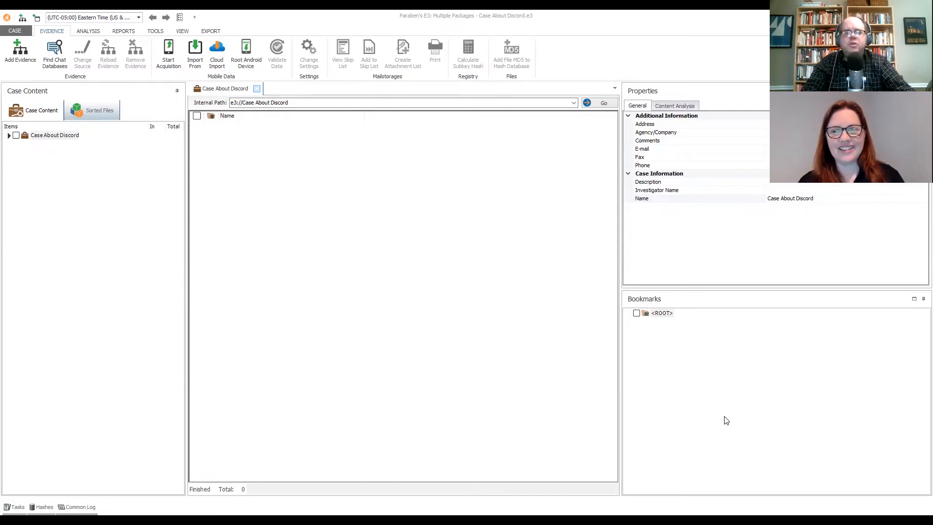
{"action": "mouse_move", "coordinate": [276, 463]}
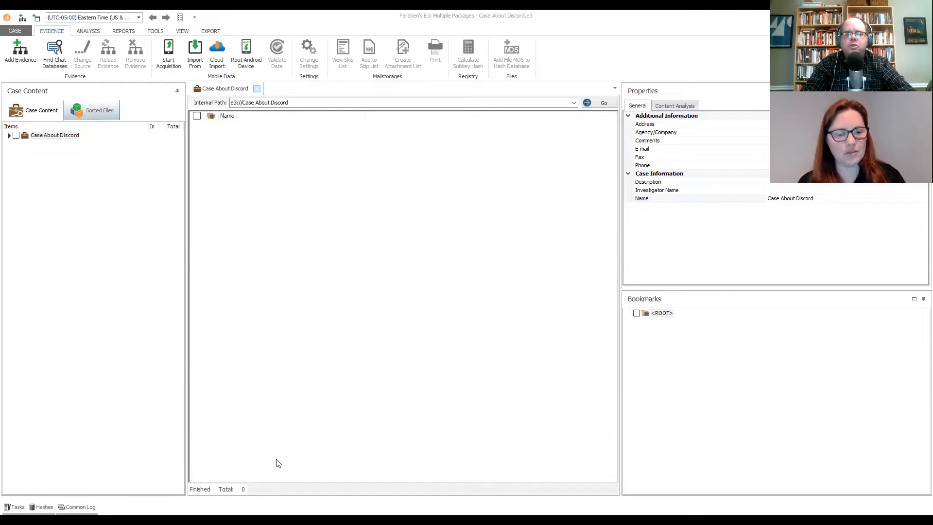
{"action": "mouse_move", "coordinate": [243, 468]}
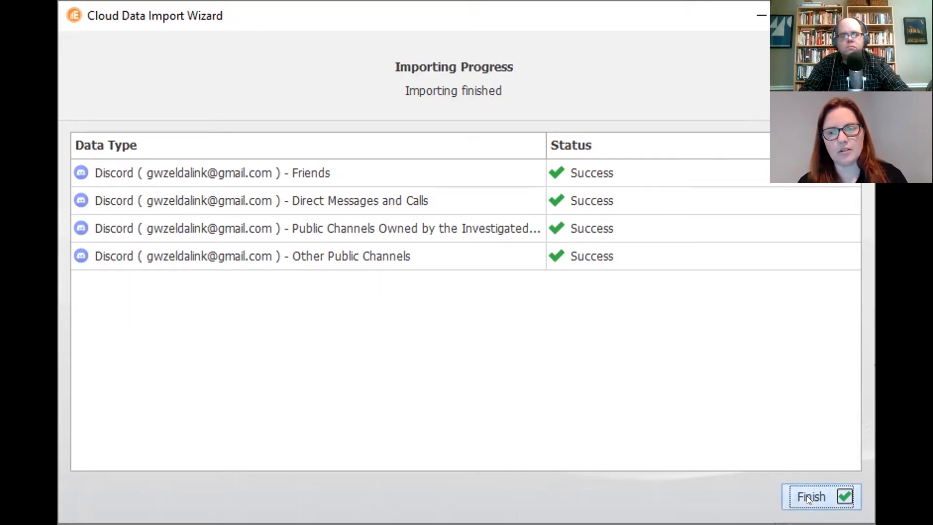
- Close the finished Discord import wizard and dismiss the import-finished notification
{"action": "left_click", "coordinate": [811, 496]}
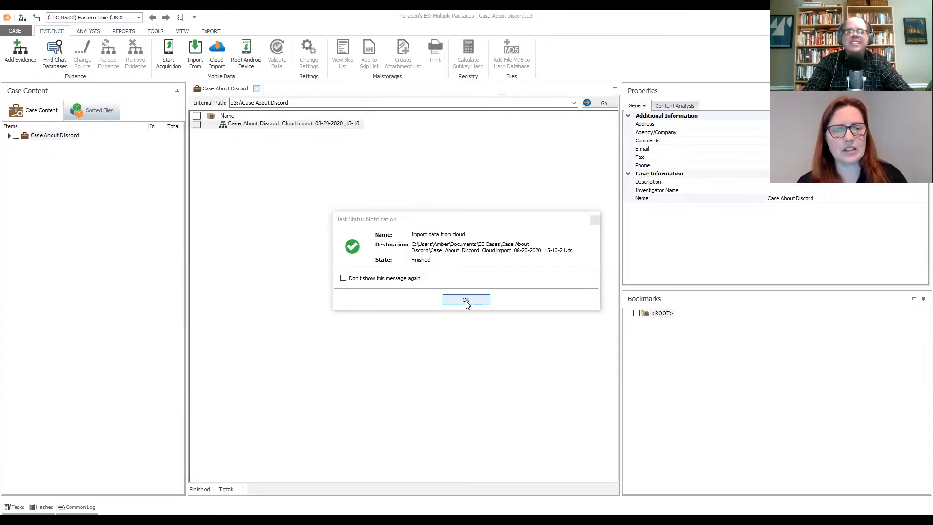
{"action": "left_click", "coordinate": [466, 299]}
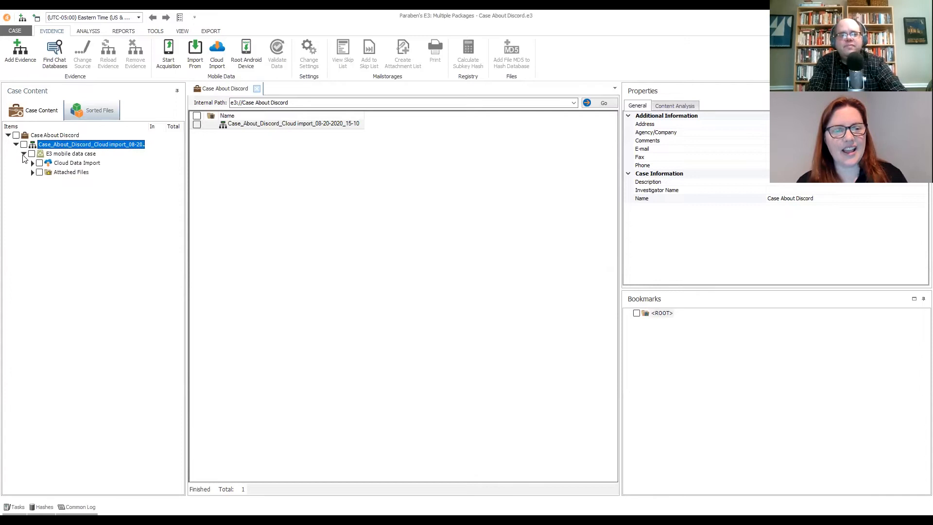
- Expand the Discord import and view Friends, Direct Messages and the Server Captcha Bot conversation
{"action": "left_click", "coordinate": [76, 162]}
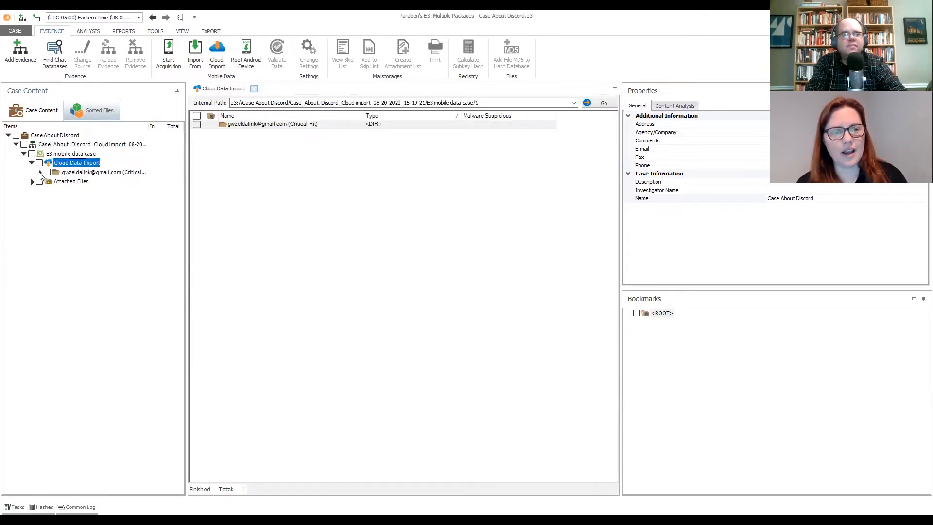
{"action": "left_click", "coordinate": [47, 172]}
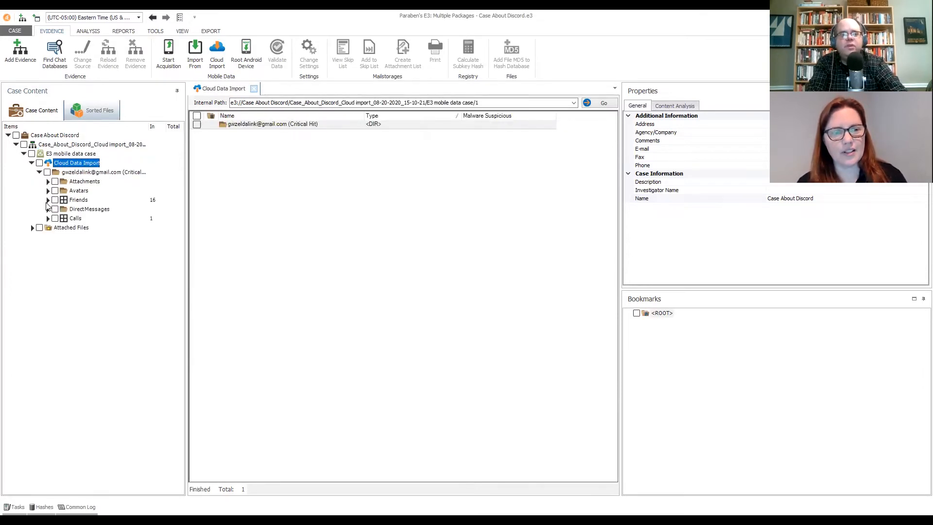
{"action": "left_click", "coordinate": [79, 199]}
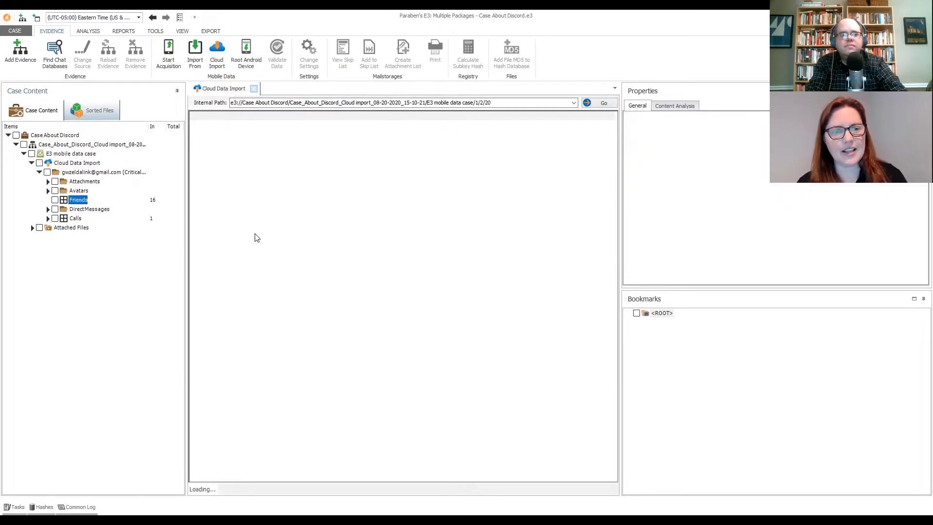
{"action": "left_click", "coordinate": [77, 200]}
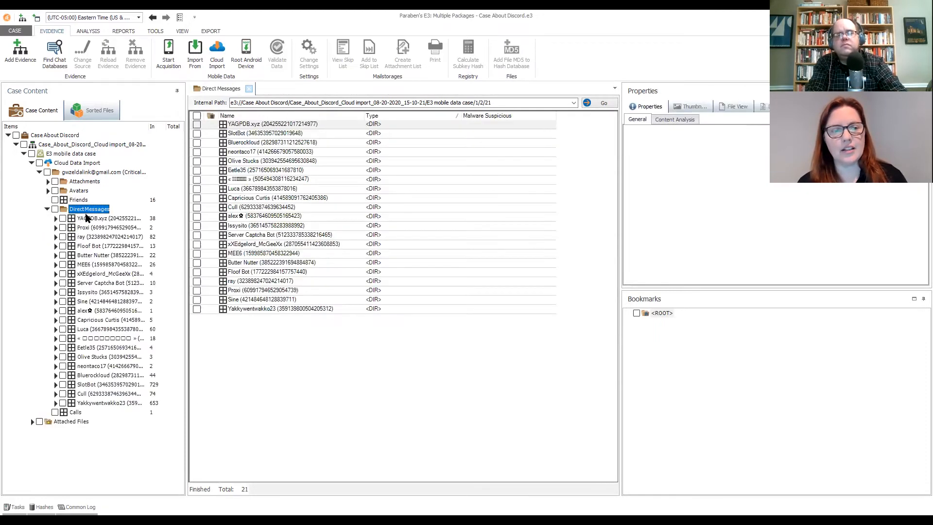
{"action": "mouse_move", "coordinate": [113, 228]}
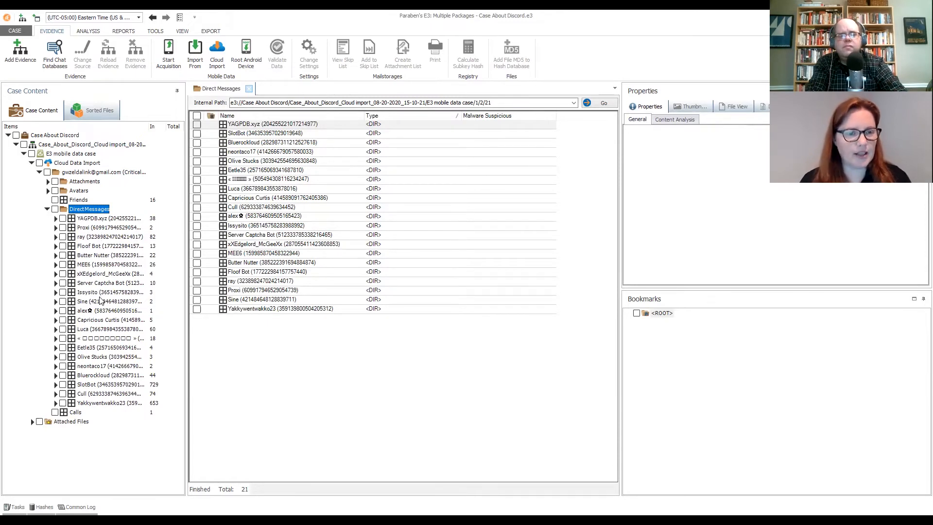
{"action": "left_click", "coordinate": [110, 283]}
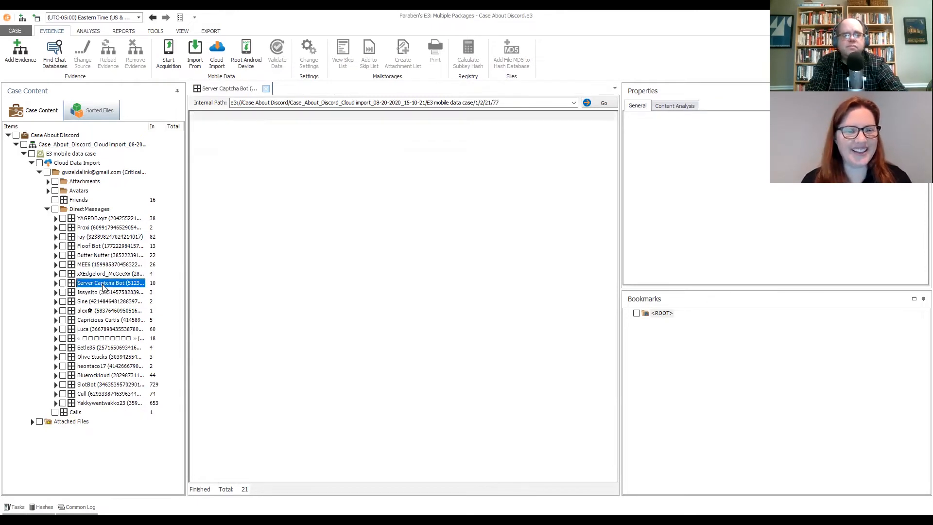
{"action": "left_click", "coordinate": [111, 283]}
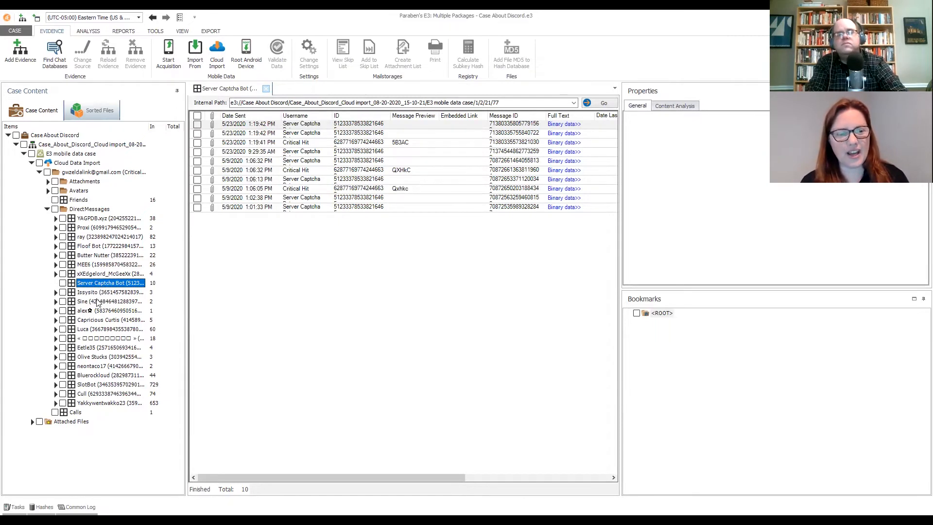
{"action": "left_click", "coordinate": [110, 291]}
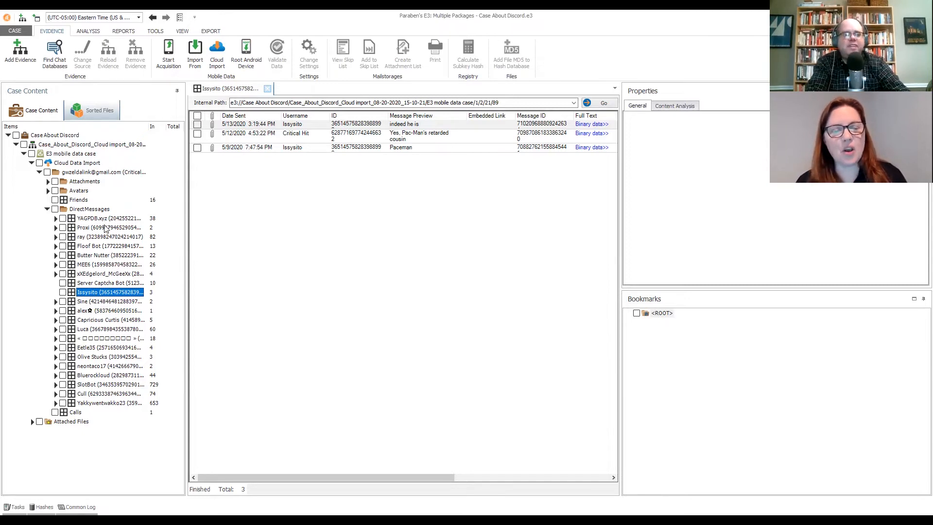
{"action": "mouse_move", "coordinate": [143, 234]}
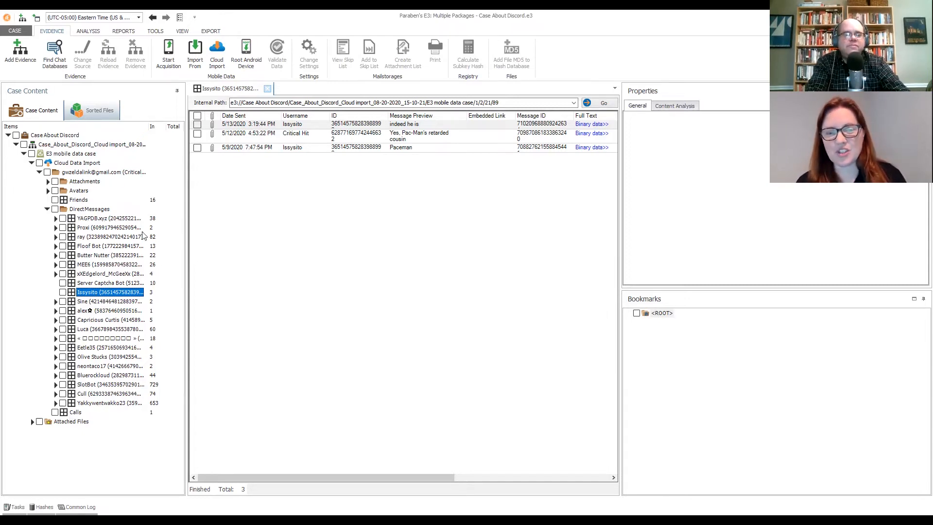
{"action": "mouse_move", "coordinate": [93, 199]}
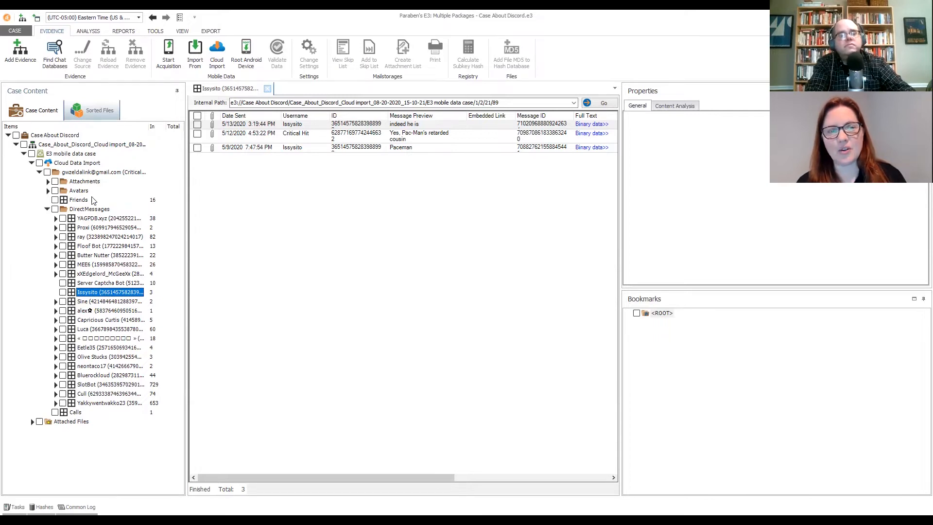
- Open the Avatars folder and scroll through its profile picture thumbnails
{"action": "left_click", "coordinate": [78, 190]}
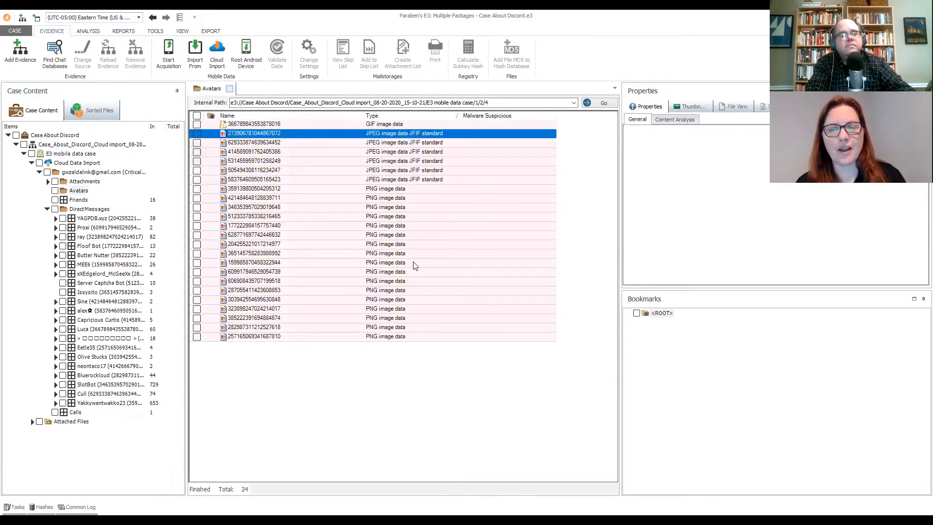
{"action": "left_click", "coordinate": [690, 106]}
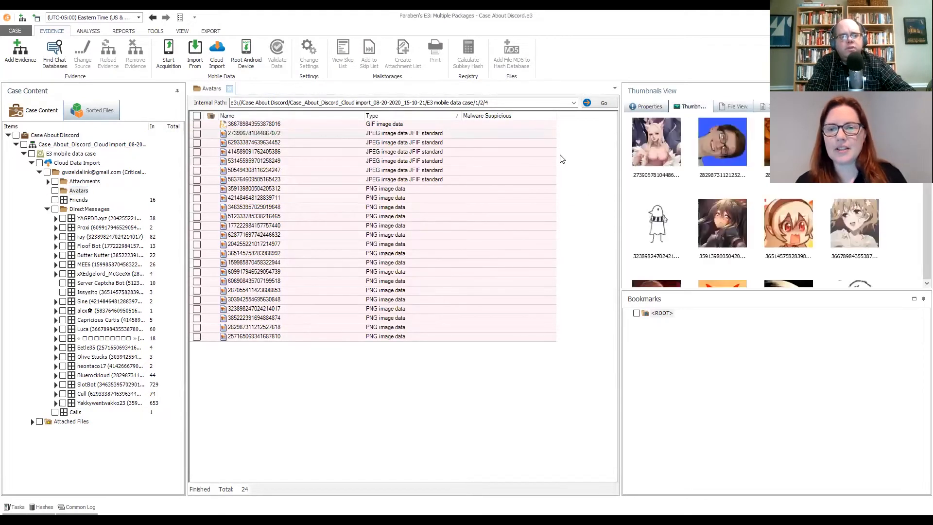
{"action": "scroll", "scroll_direction": "down", "scroll_amount": 3}
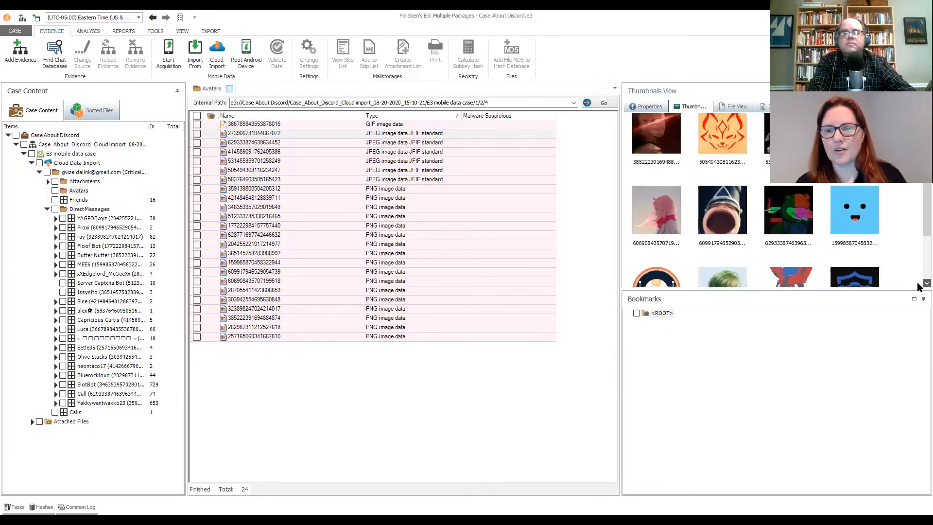
{"action": "scroll", "scroll_direction": "down", "scroll_amount": 3}
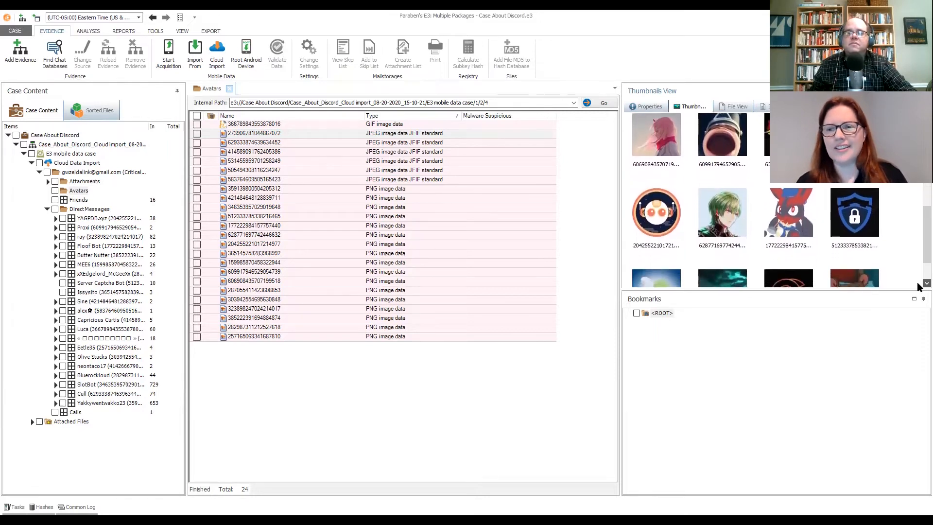
{"action": "scroll", "scroll_direction": "down", "scroll_amount": 3}
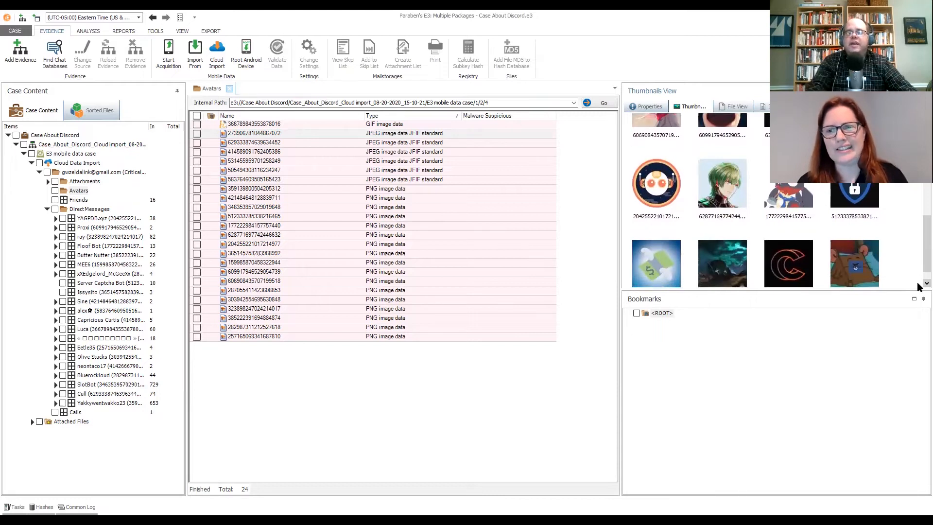
{"action": "mouse_move", "coordinate": [476, 392]}
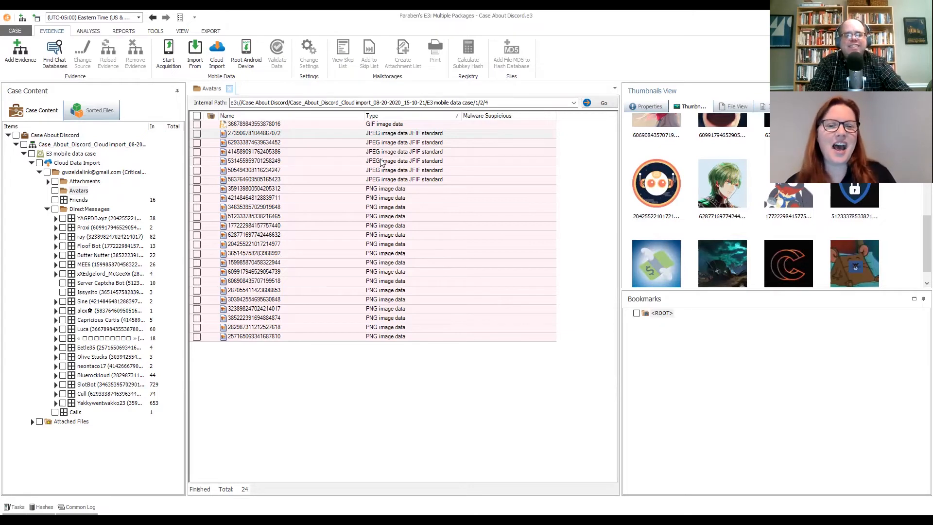
{"action": "mouse_move", "coordinate": [325, 167]}
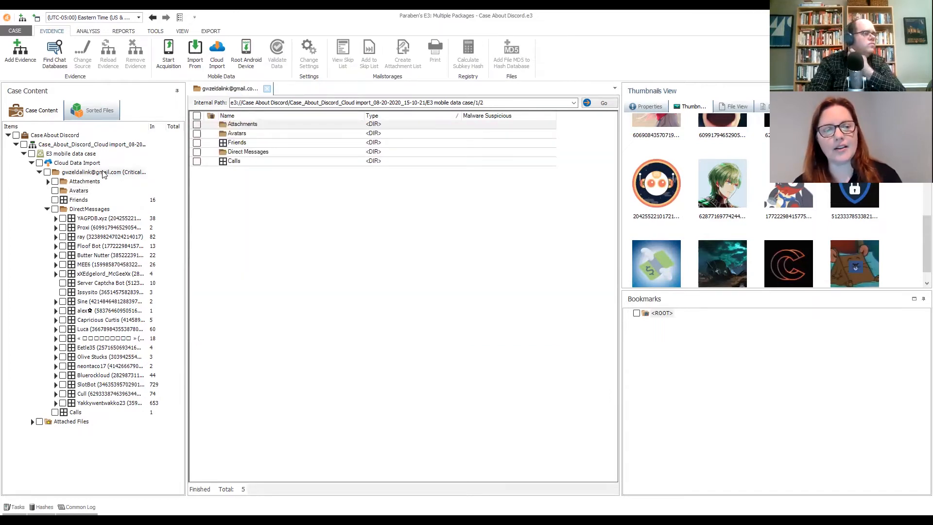
- Launch Content Analysis on the Discord account folder and review its General options
{"action": "right_click", "coordinate": [104, 172]}
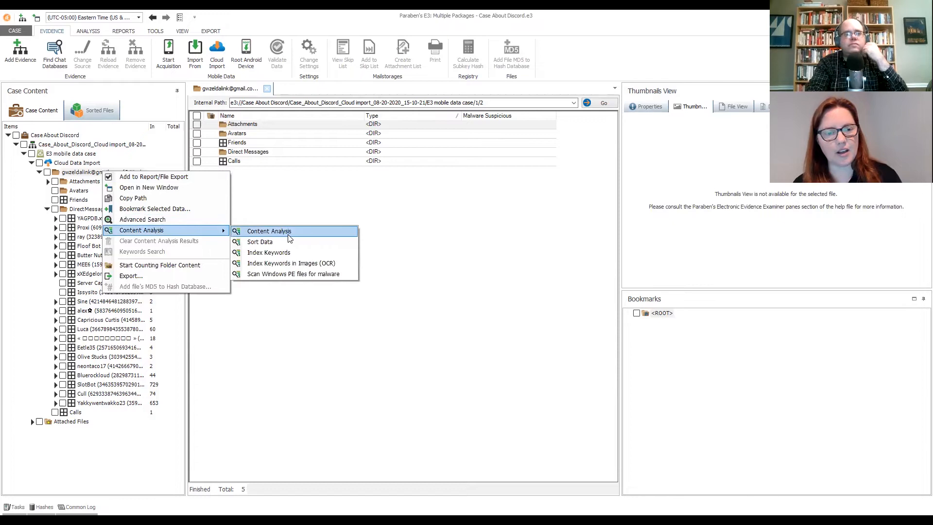
{"action": "left_click", "coordinate": [268, 231]}
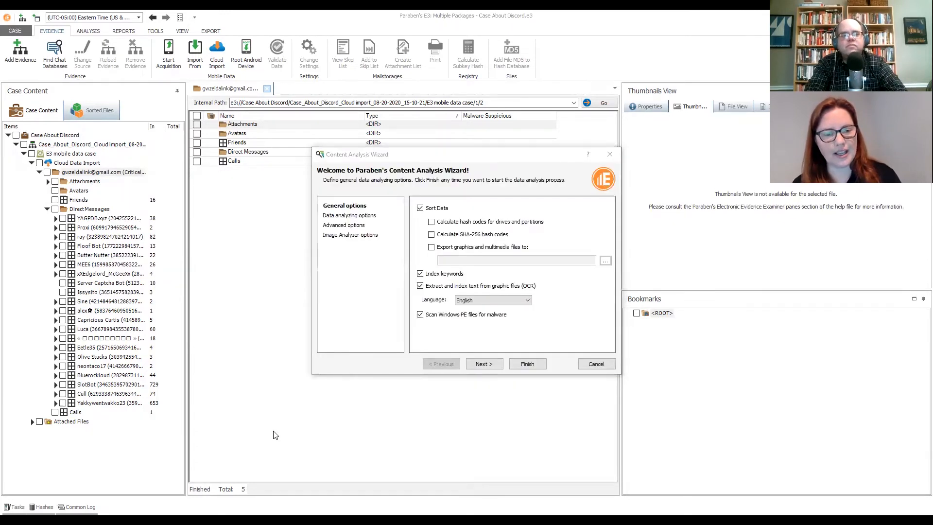
{"action": "mouse_move", "coordinate": [464, 424]}
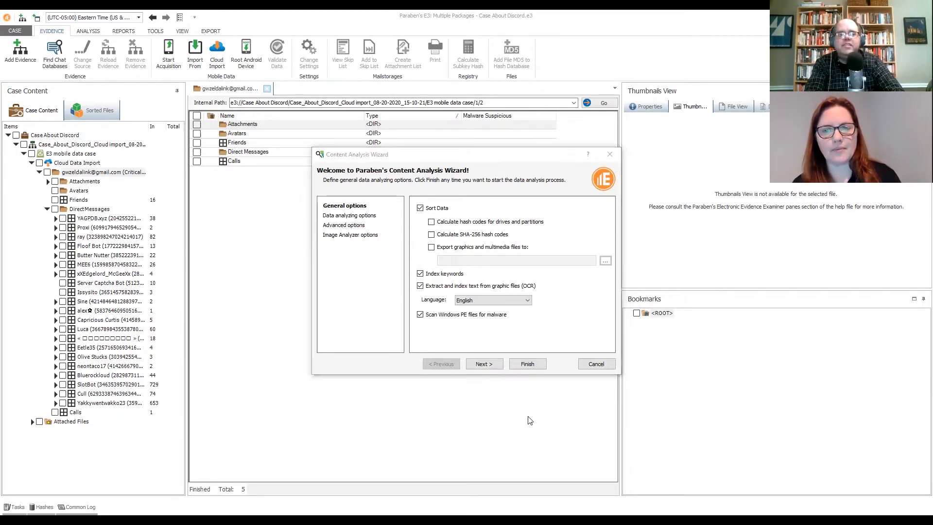
{"action": "left_click", "coordinate": [431, 222]}
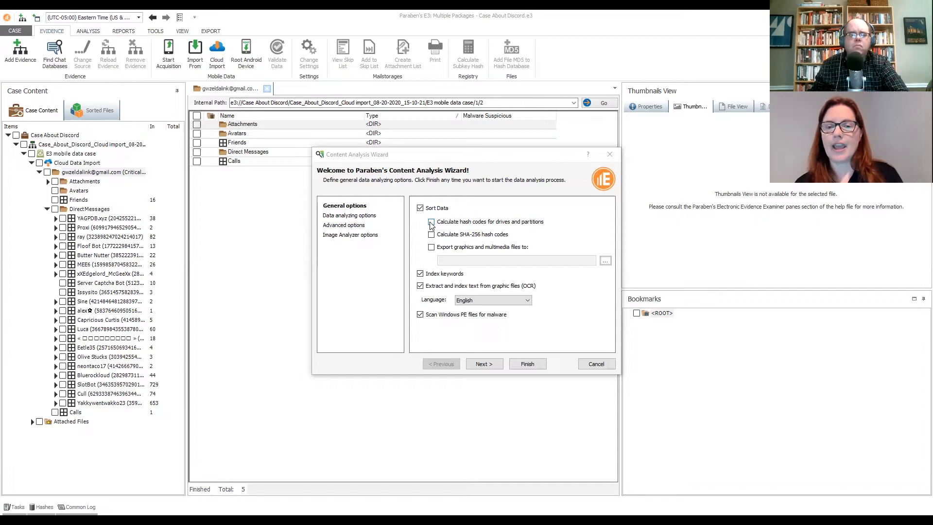
{"action": "left_click", "coordinate": [431, 222]}
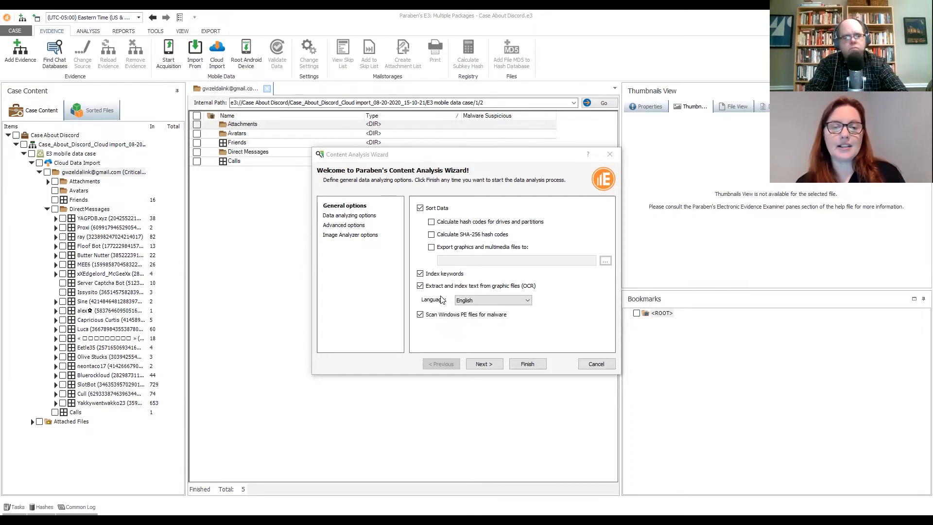
{"action": "mouse_move", "coordinate": [439, 299]}
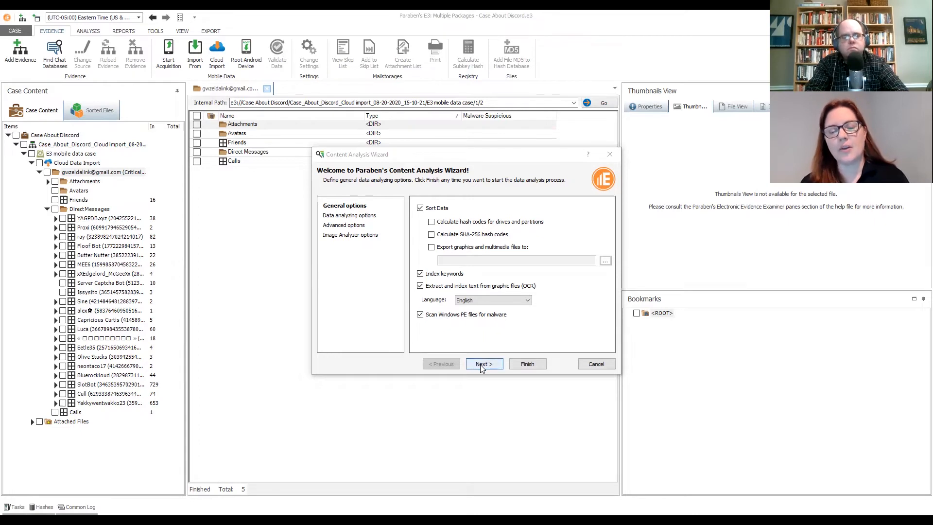
- Advance through Data analyzing, Advanced and Image Analyzer pages without the image analyzer, then finish
{"action": "left_click", "coordinate": [483, 364]}
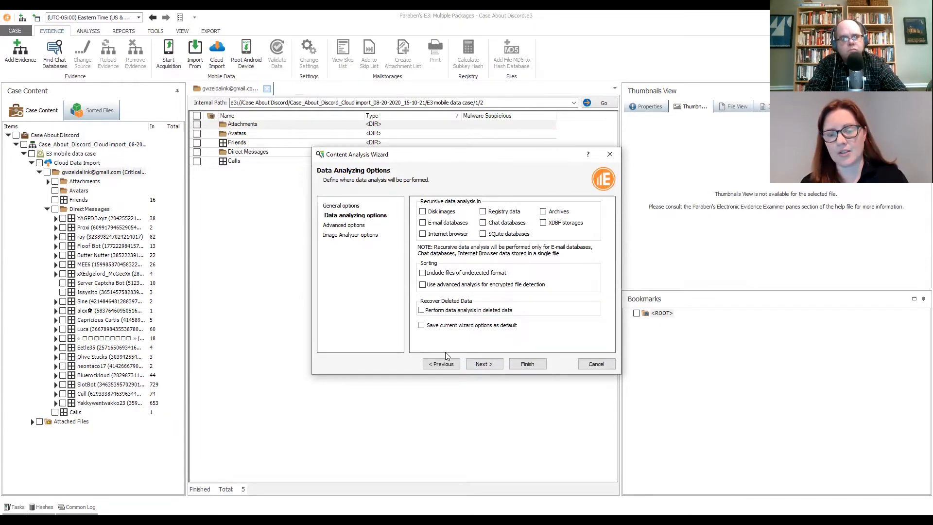
{"action": "left_click", "coordinate": [484, 363]}
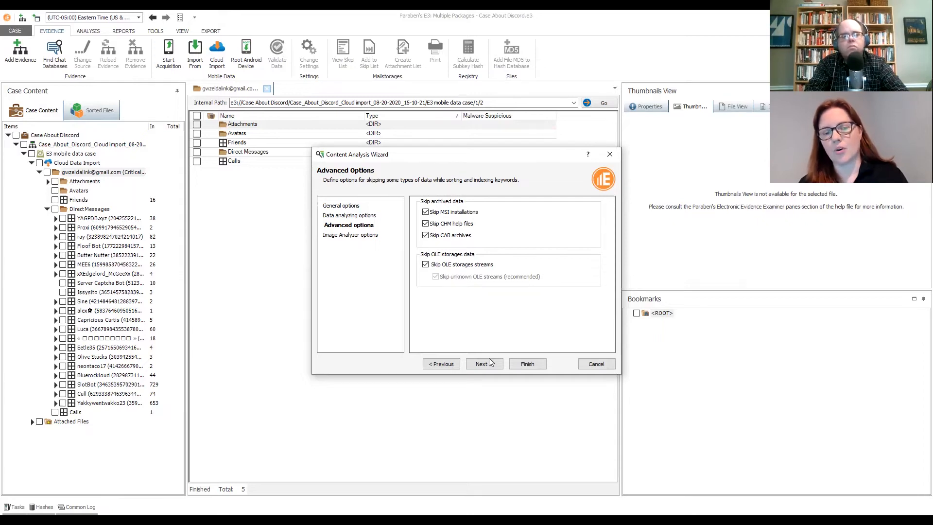
{"action": "left_click", "coordinate": [483, 364]}
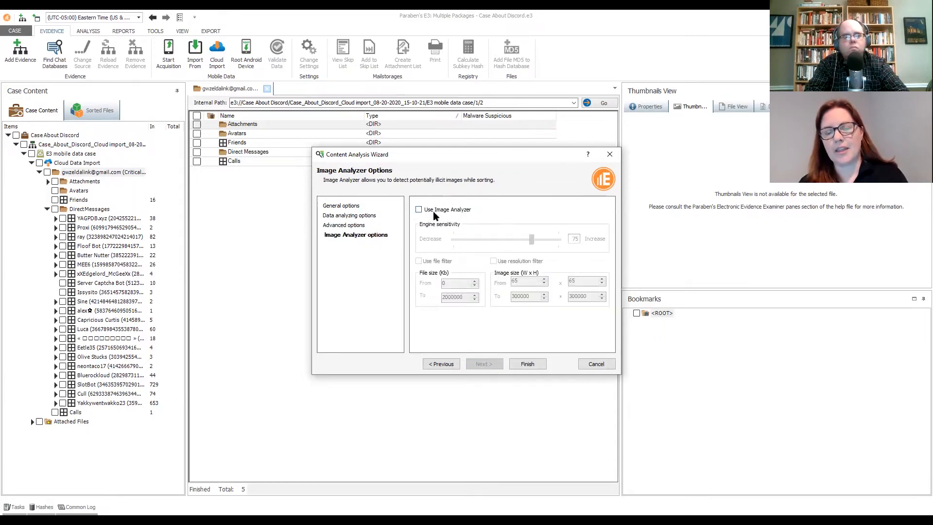
{"action": "left_click", "coordinate": [419, 209]}
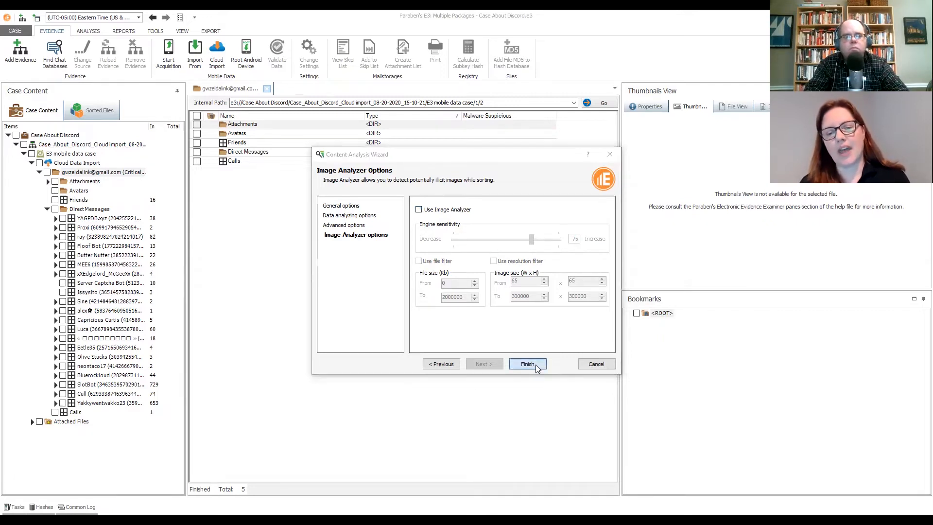
{"action": "left_click", "coordinate": [527, 363]}
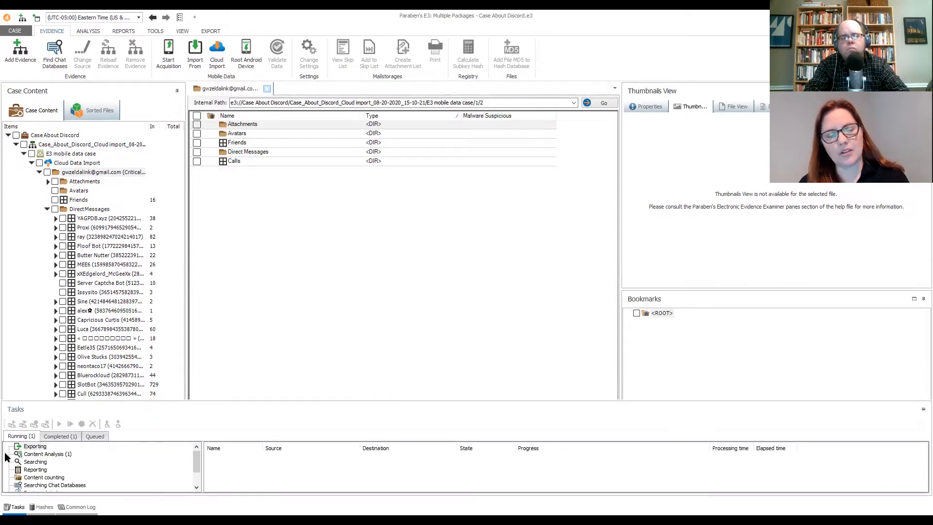
- View the running Content Analysis task's hashing progress, then show the ANALYSIS ribbon
{"action": "left_click", "coordinate": [48, 453]}
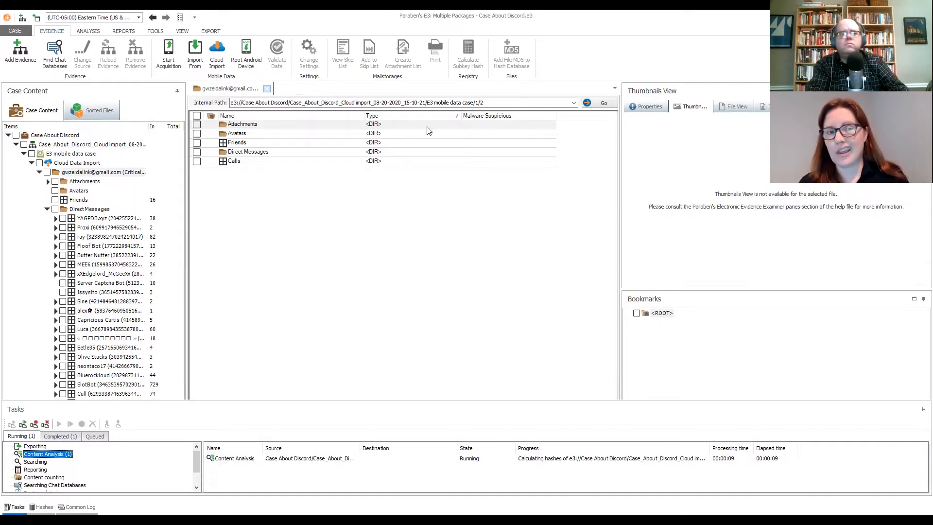
{"action": "left_click", "coordinate": [88, 31]}
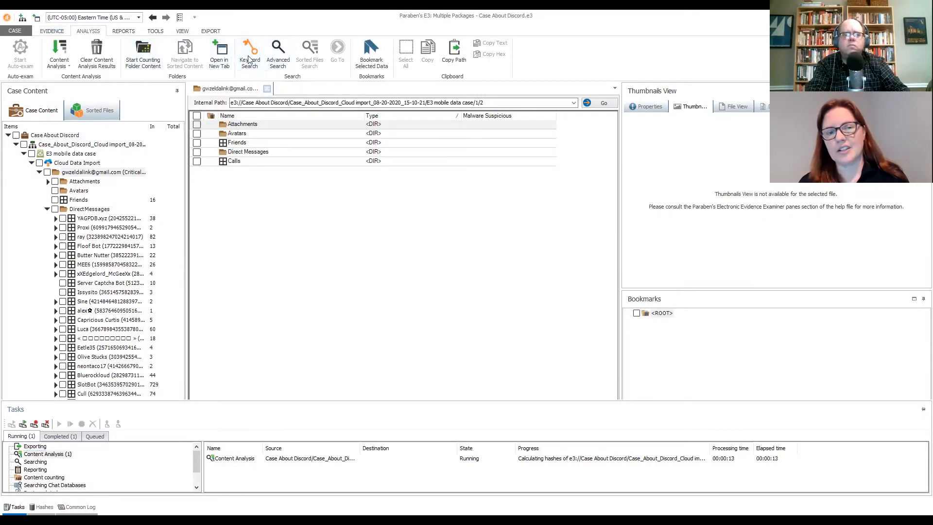
- Enter the Boolean search 'Cull AND amber AND chris', dismiss the analysis notice, and show Sorted Files
{"action": "left_click", "coordinate": [277, 53]}
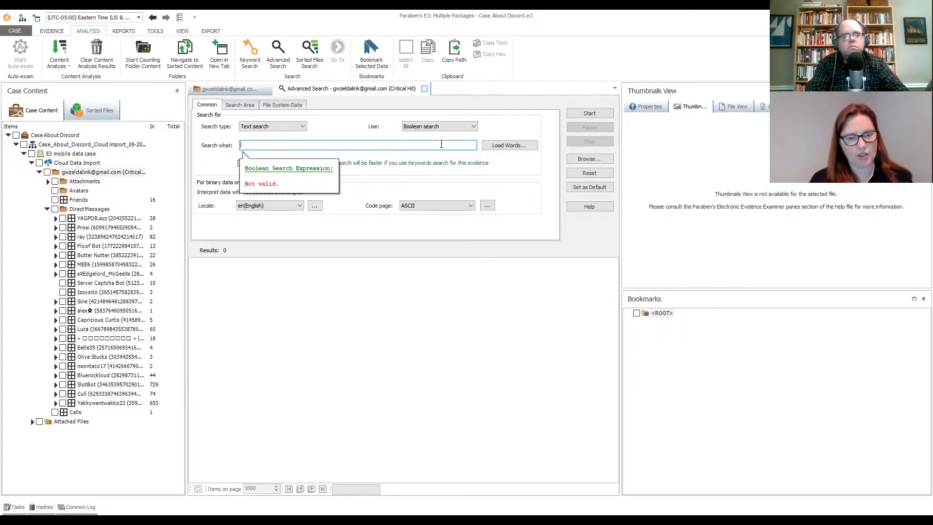
{"action": "type", "text": "Cull AND a"}
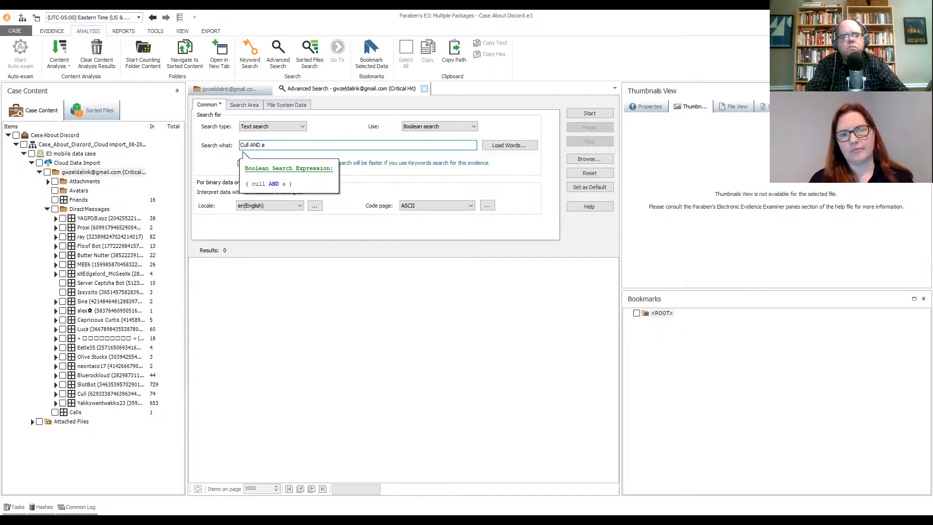
{"action": "type", "text": "mber"}
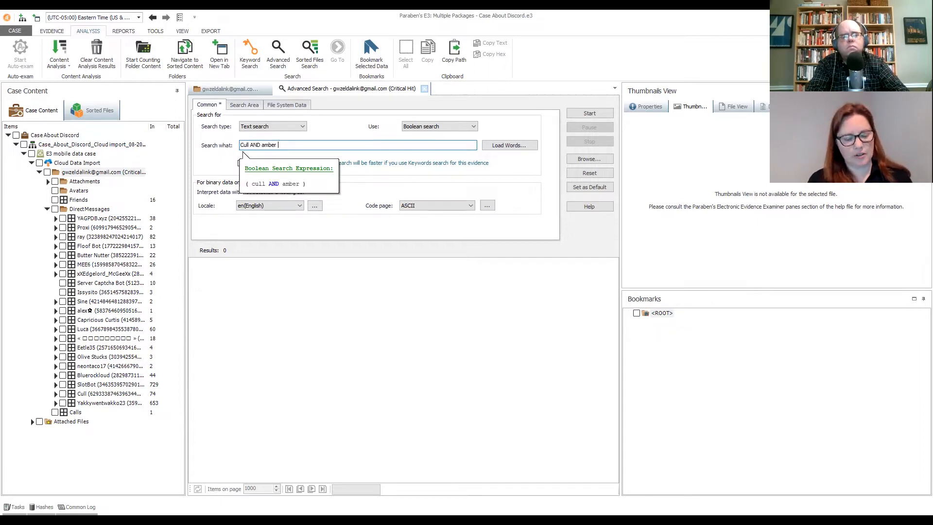
{"action": "type", "text": "A"}
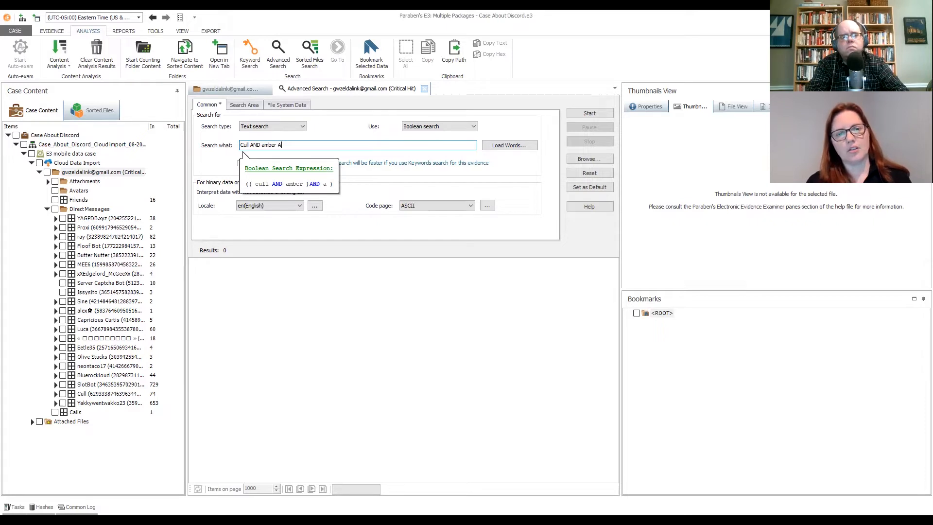
{"action": "type", "text": "ND chris"}
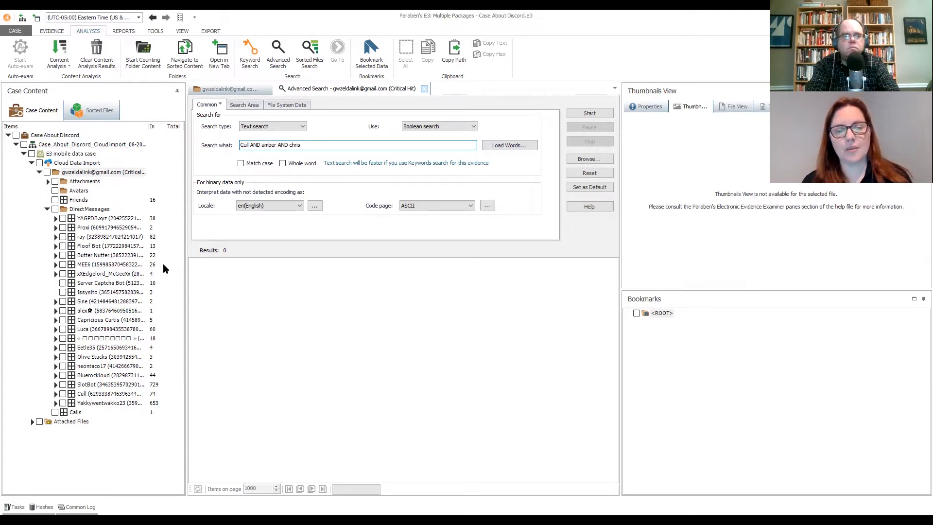
{"action": "mouse_move", "coordinate": [297, 361]}
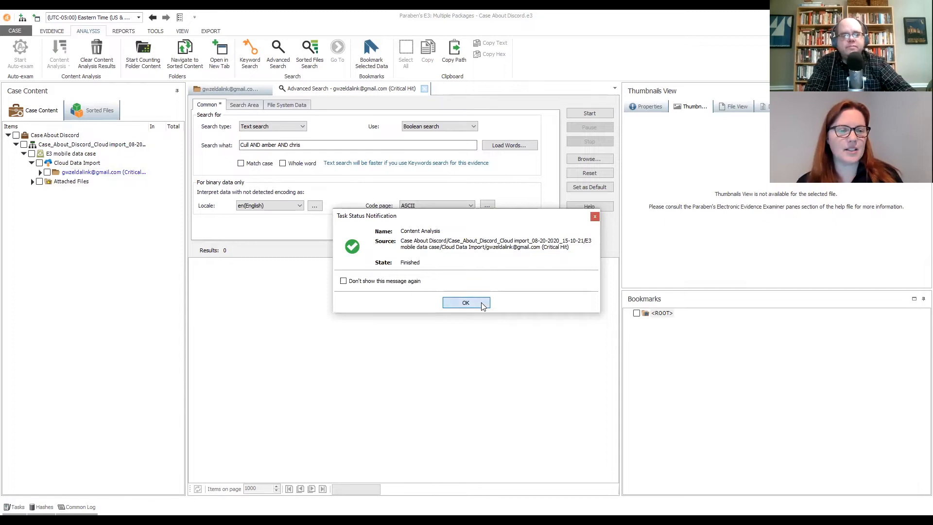
{"action": "left_click", "coordinate": [466, 302]}
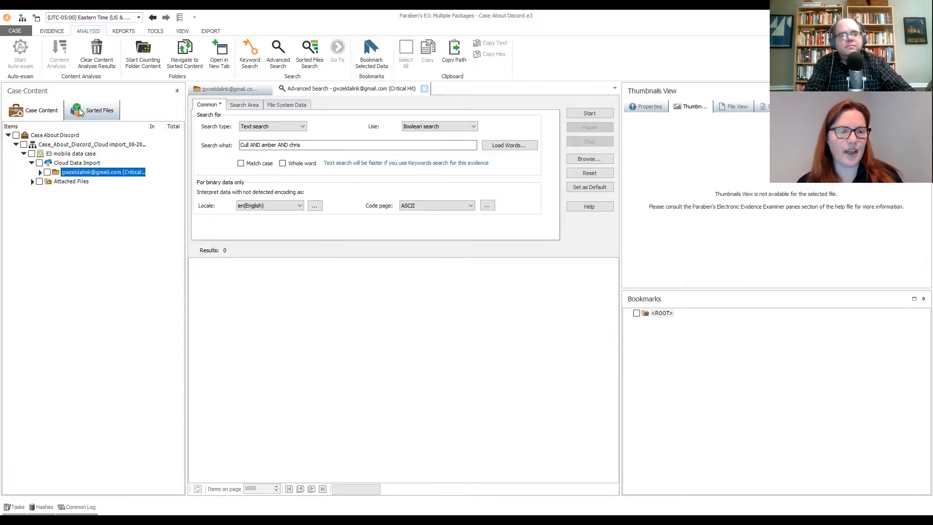
{"action": "left_click", "coordinate": [100, 110]}
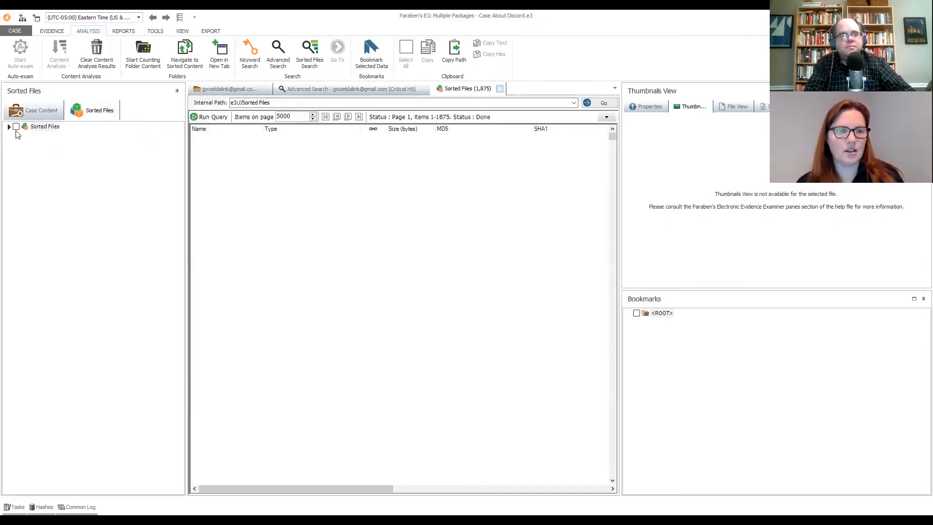
- Expand Sorted Files and scroll through the 76 Graphics thumbnails
{"action": "left_click", "coordinate": [9, 126]}
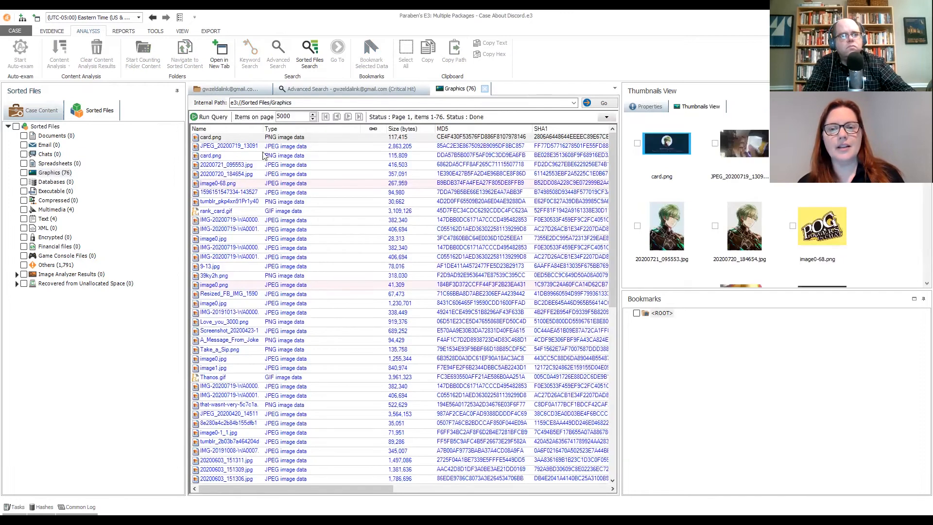
{"action": "mouse_move", "coordinate": [805, 199]}
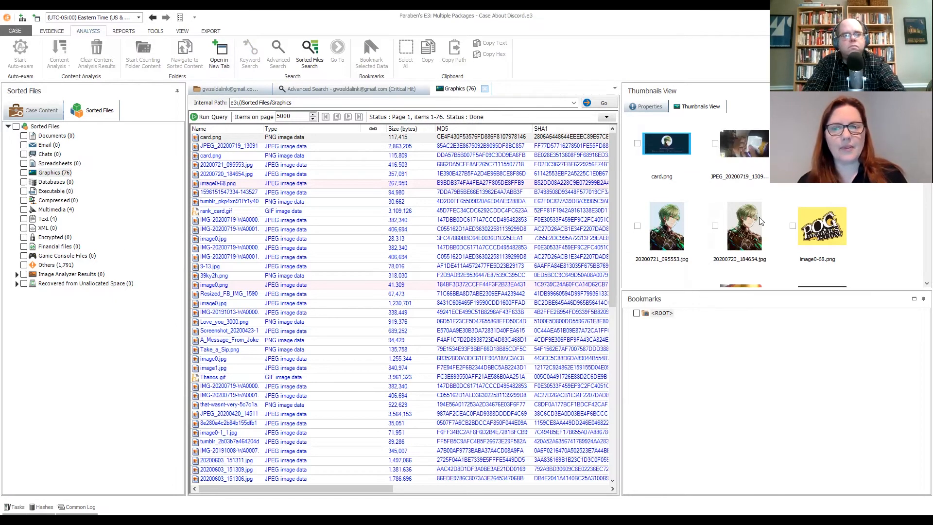
{"action": "scroll", "scroll_direction": "down", "scroll_amount": 3}
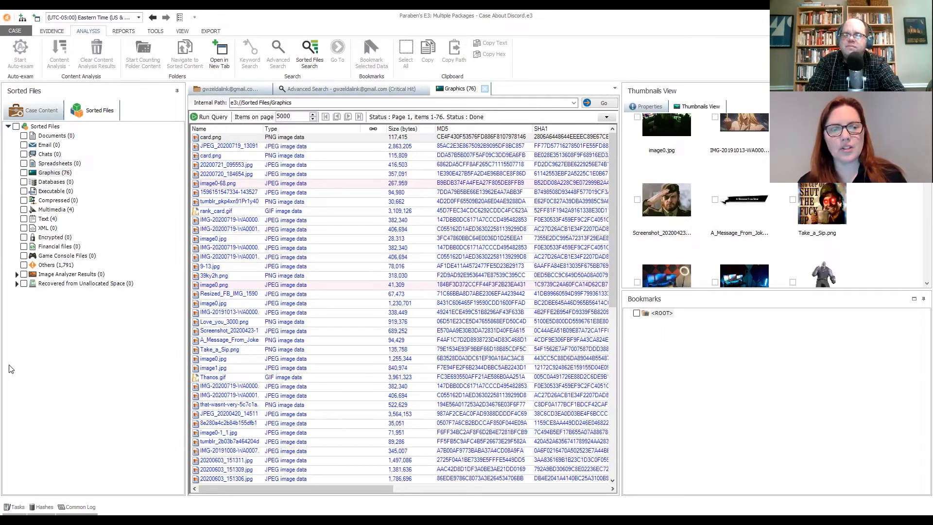
{"action": "mouse_move", "coordinate": [7, 392]}
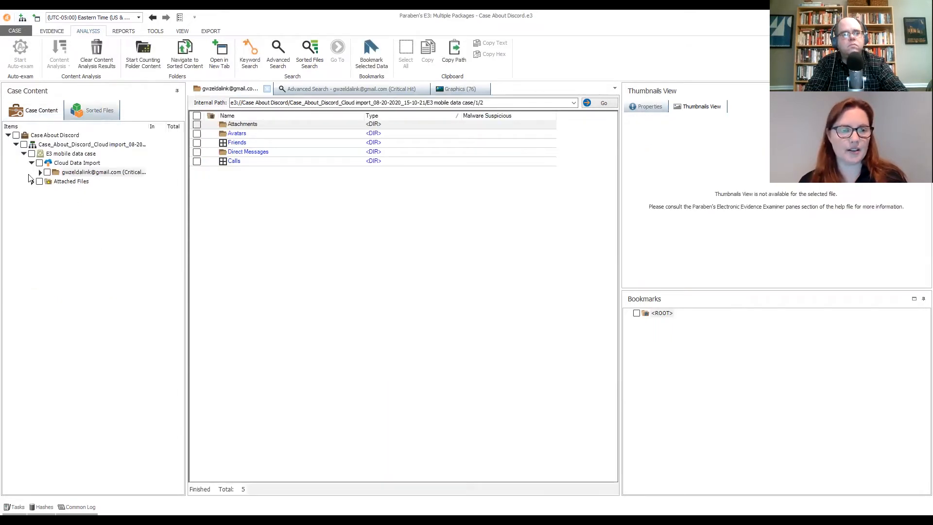
- Expand the account's DirectMessages and open the YAGPDB.xyz and Proxi conversations
{"action": "left_click", "coordinate": [40, 172]}
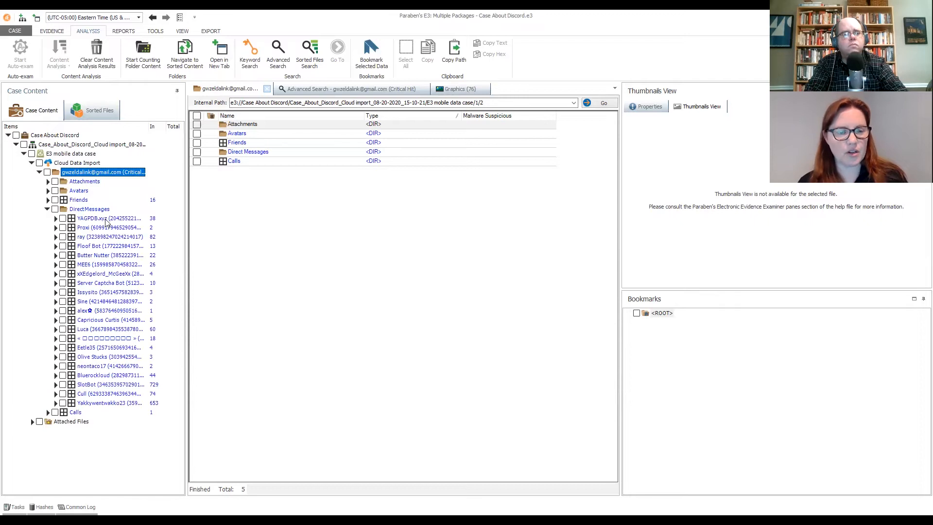
{"action": "left_click", "coordinate": [109, 218]}
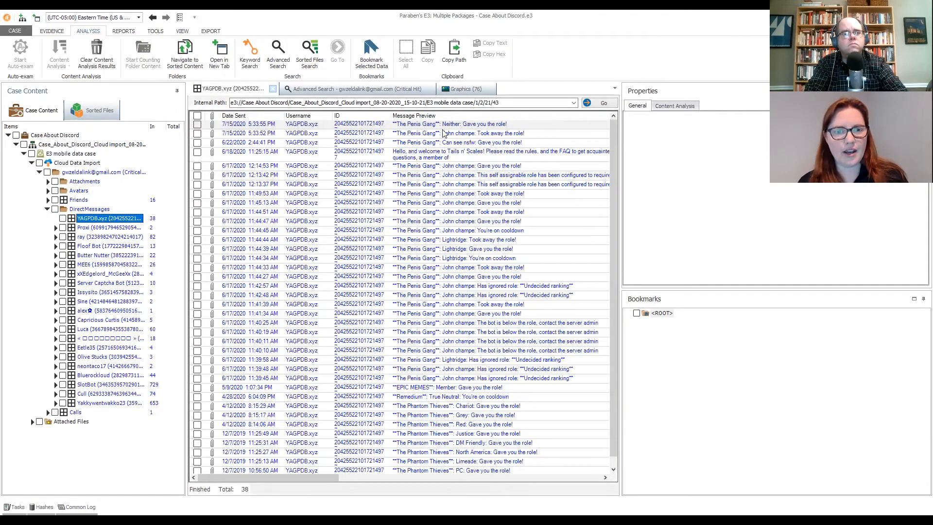
{"action": "scroll", "scroll_direction": "down", "scroll_amount": 3}
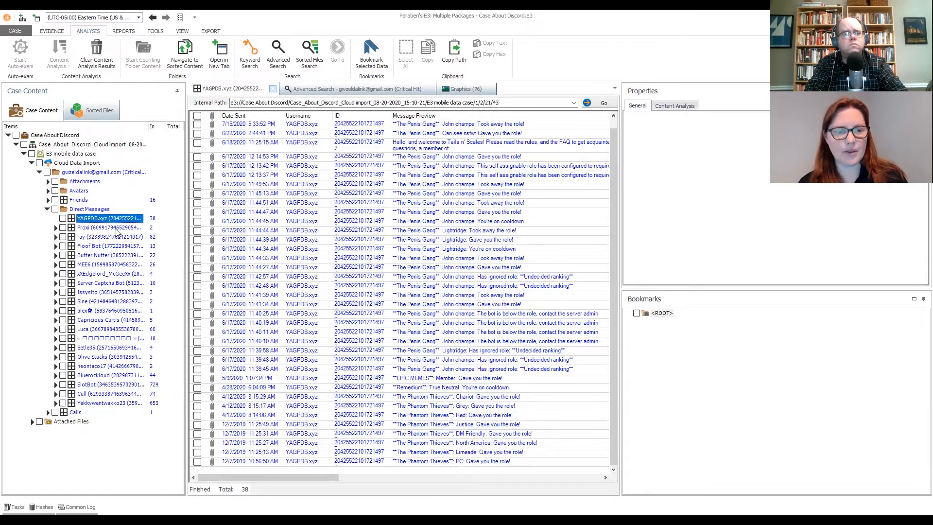
{"action": "left_click", "coordinate": [108, 227]}
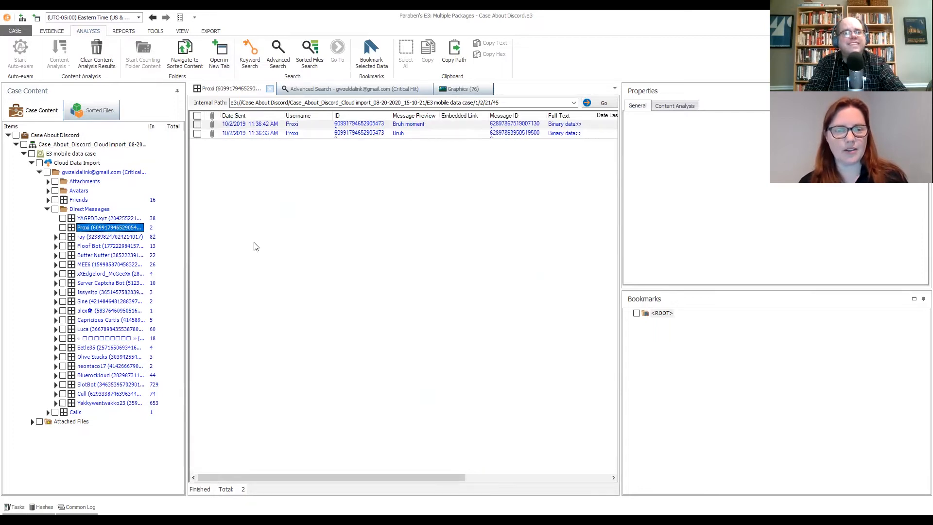
{"action": "mouse_move", "coordinate": [392, 224]}
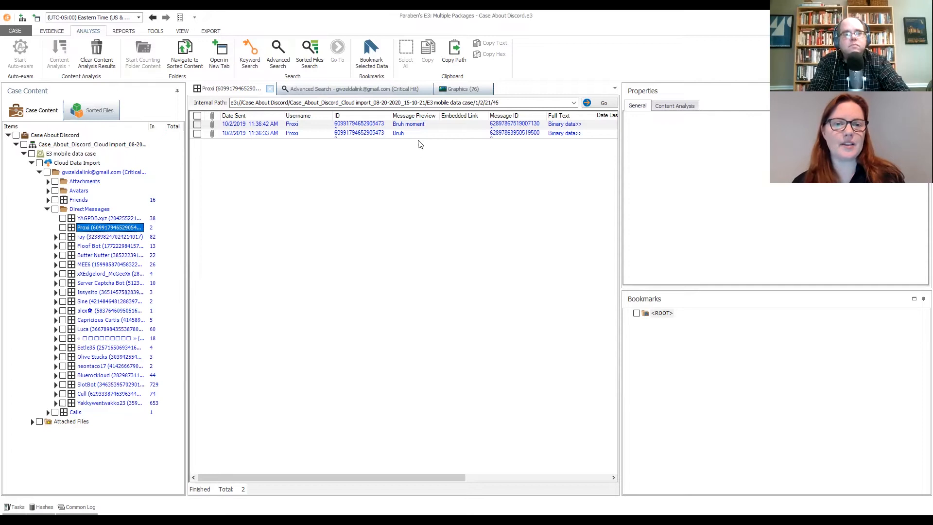
{"action": "mouse_move", "coordinate": [319, 121]}
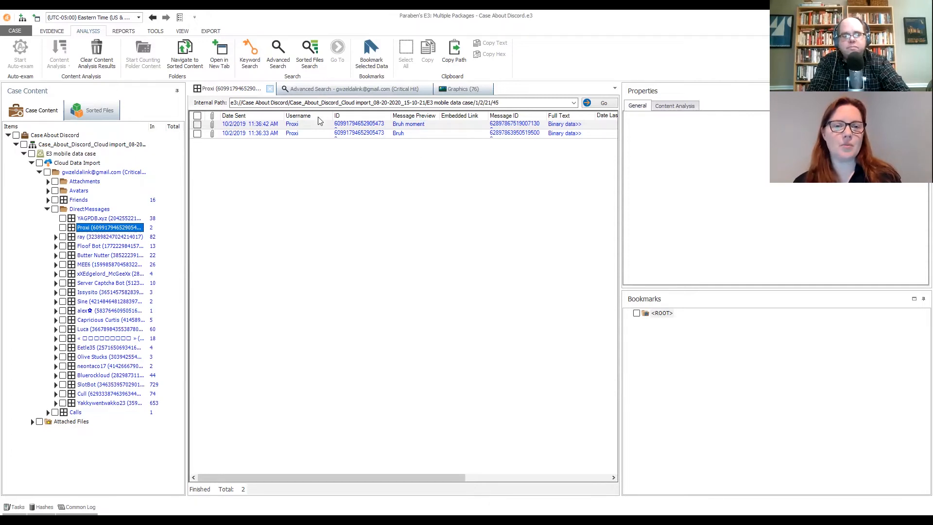
{"action": "mouse_move", "coordinate": [381, 239]}
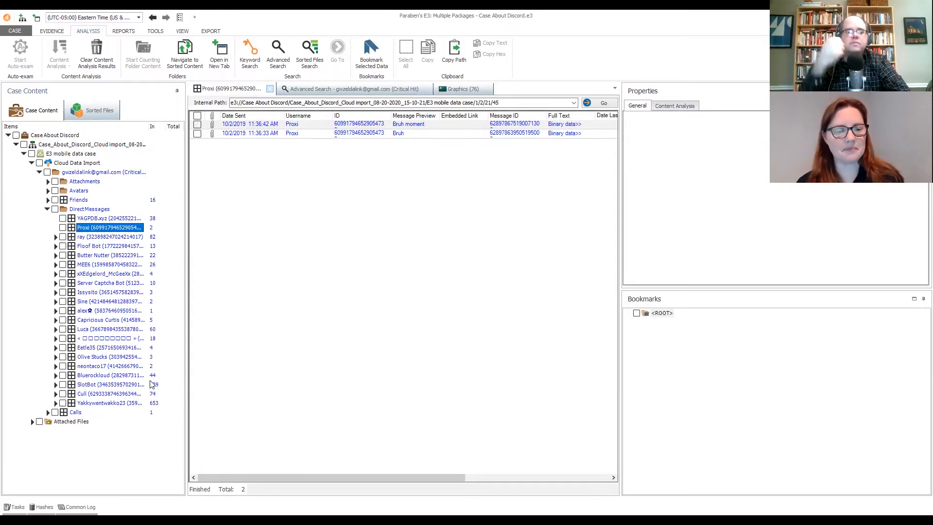
{"action": "left_click", "coordinate": [110, 366]}
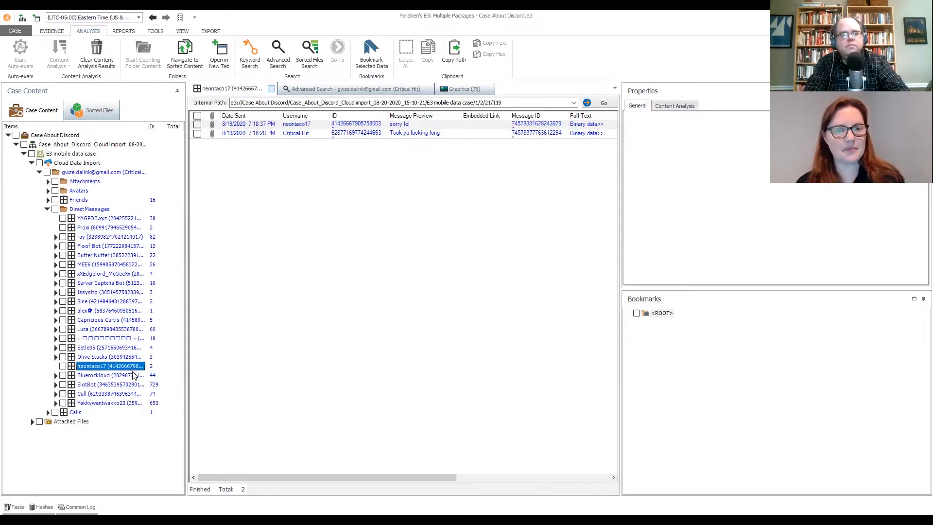
{"action": "mouse_move", "coordinate": [100, 408]}
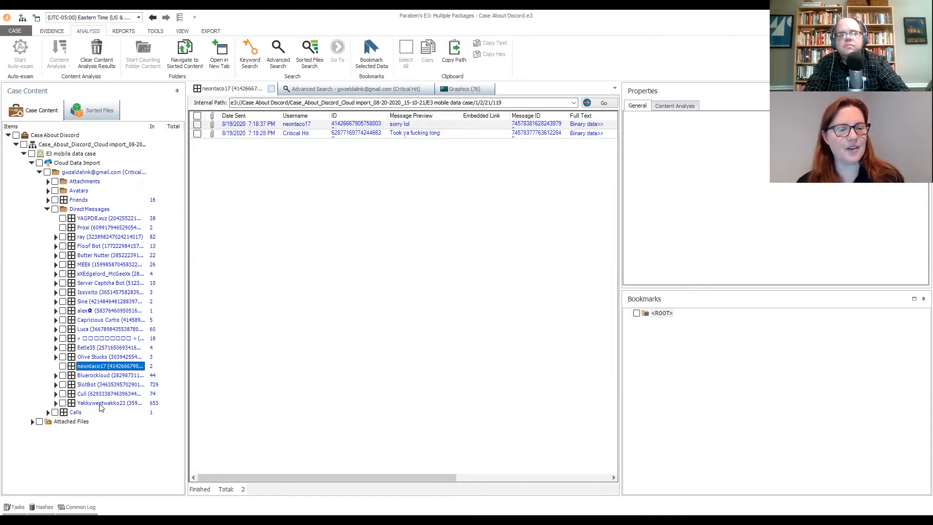
{"action": "left_click", "coordinate": [75, 412]}
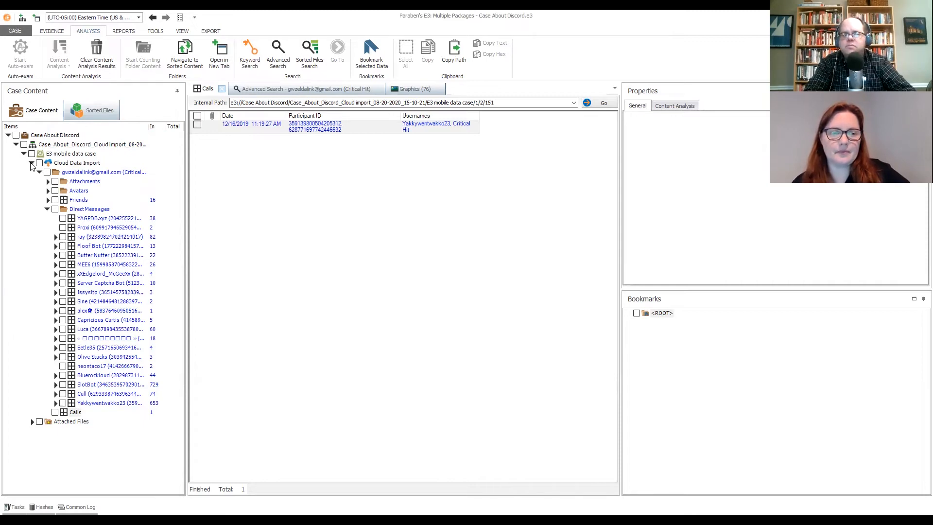
{"action": "mouse_move", "coordinate": [121, 305]}
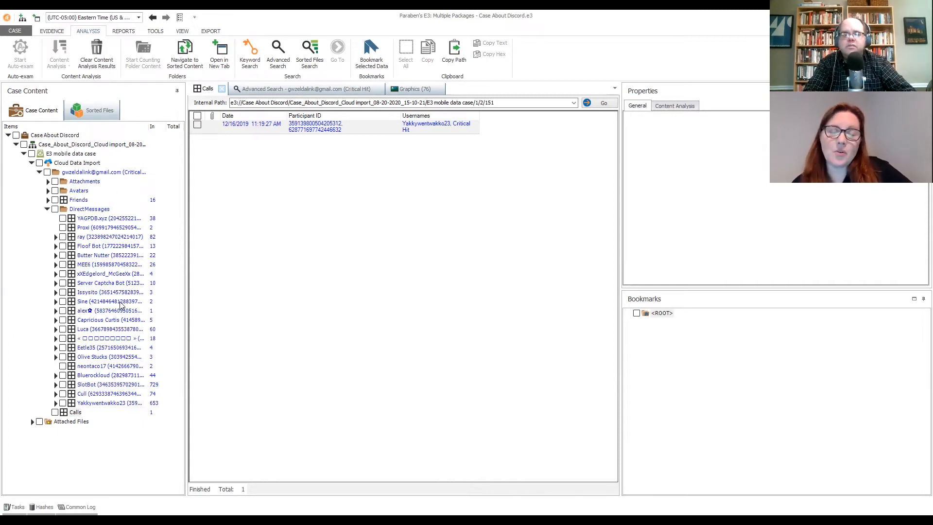
{"action": "mouse_move", "coordinate": [130, 318]}
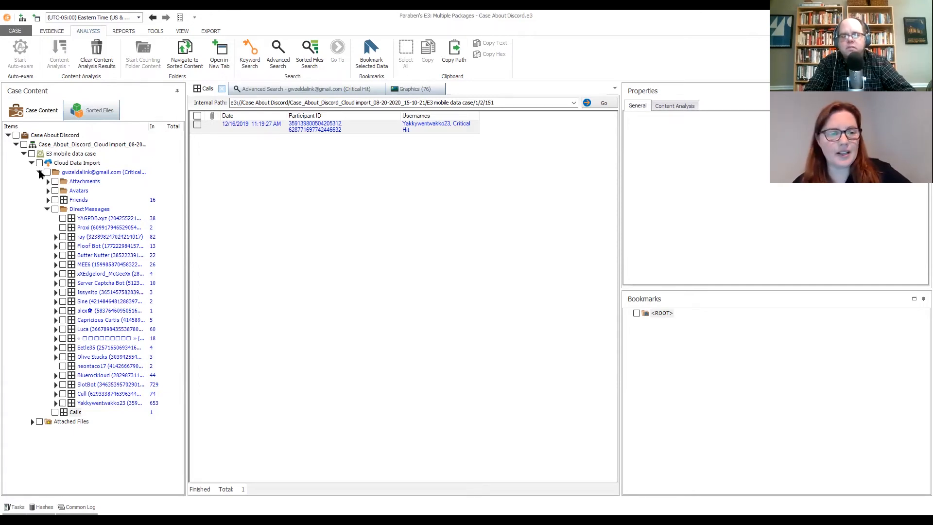
{"action": "left_click", "coordinate": [47, 209]}
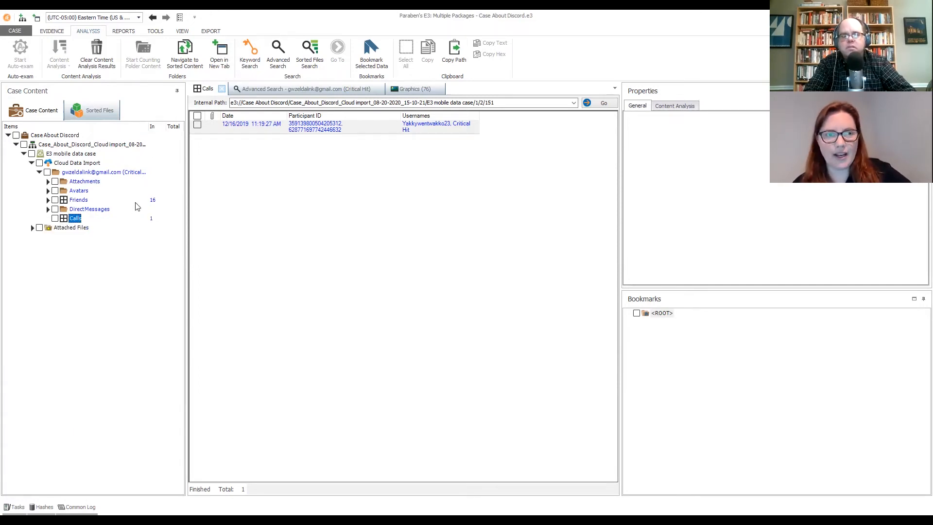
{"action": "left_click", "coordinate": [51, 31]}
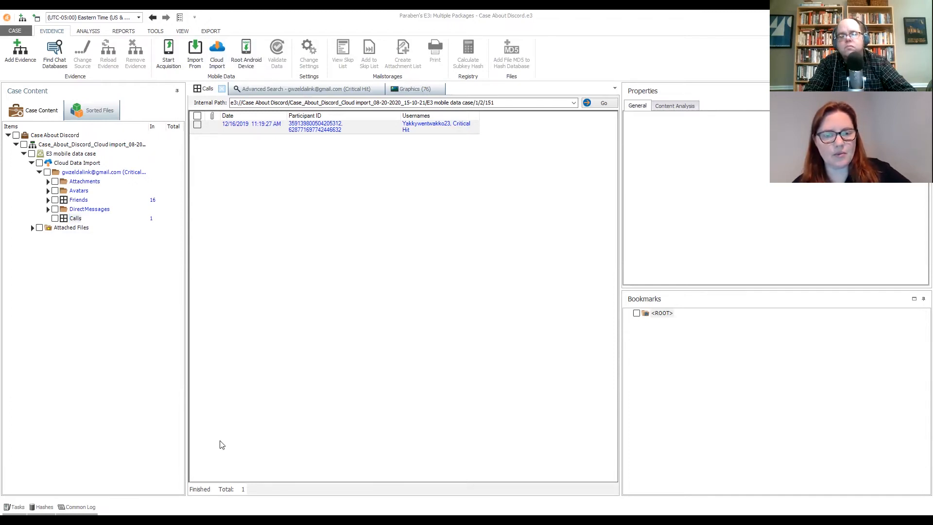
{"action": "left_click", "coordinate": [217, 53]}
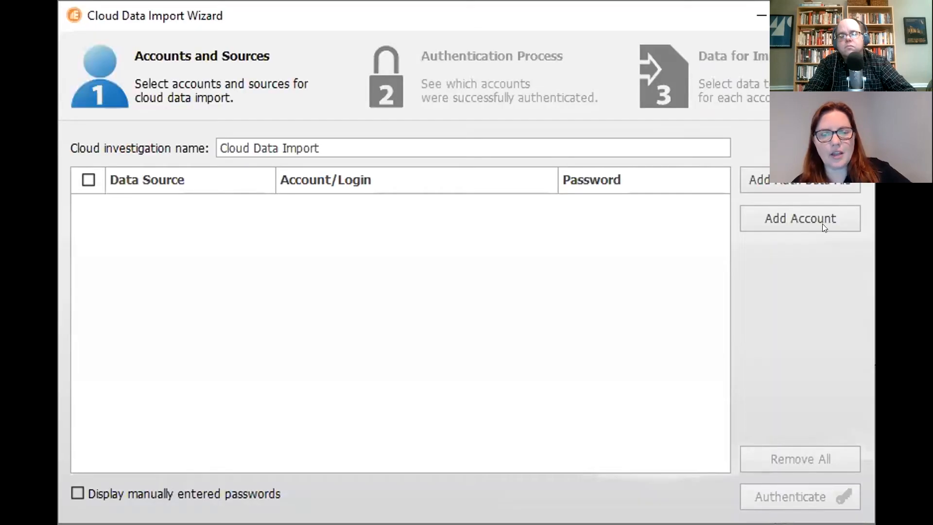
{"action": "left_click", "coordinate": [799, 218]}
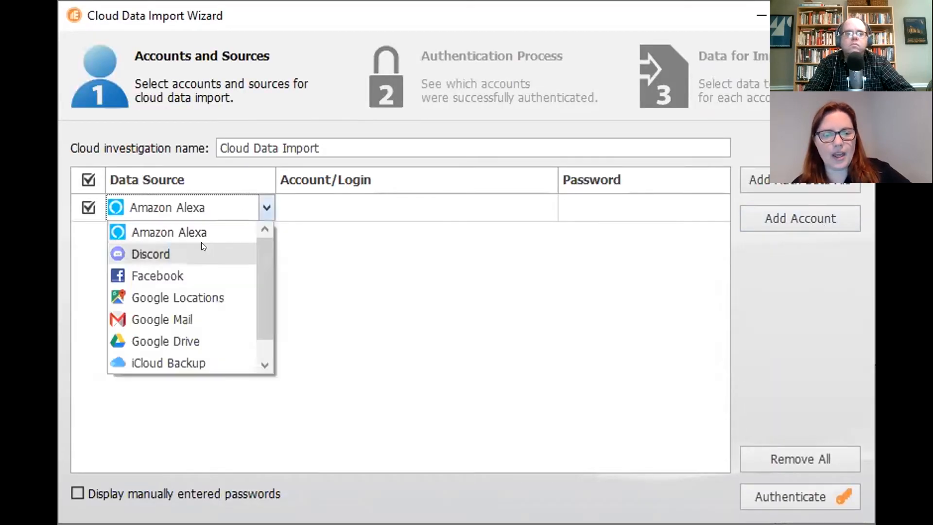
{"action": "left_click", "coordinate": [157, 276]}
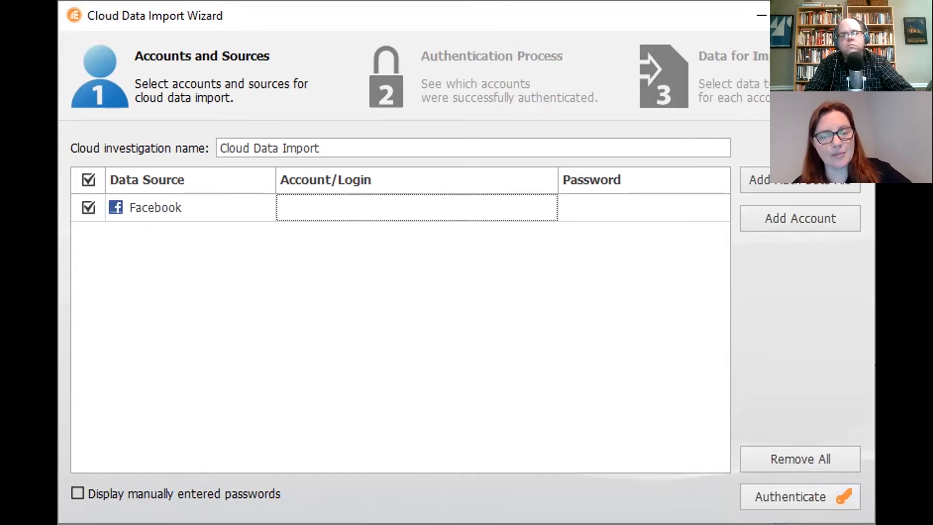
{"action": "left_click", "coordinate": [417, 207]}
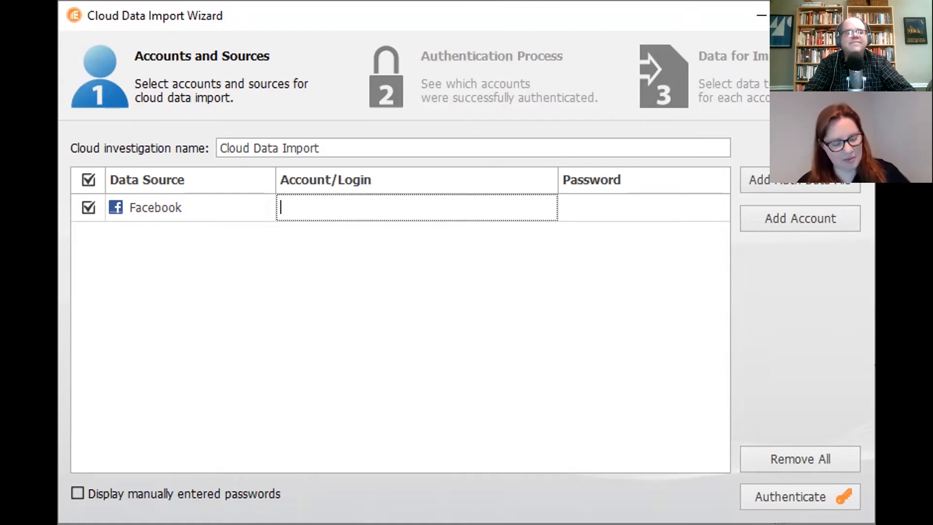
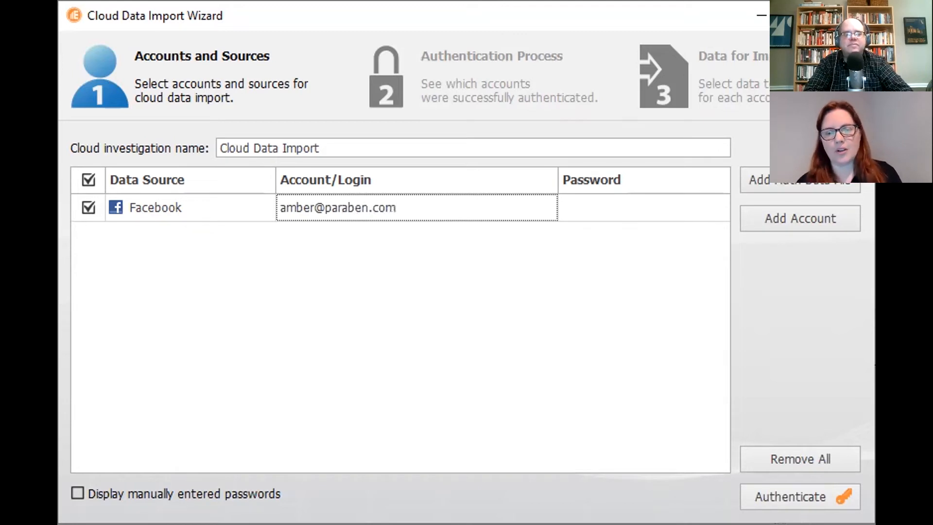
{"action": "left_click", "coordinate": [642, 207]}
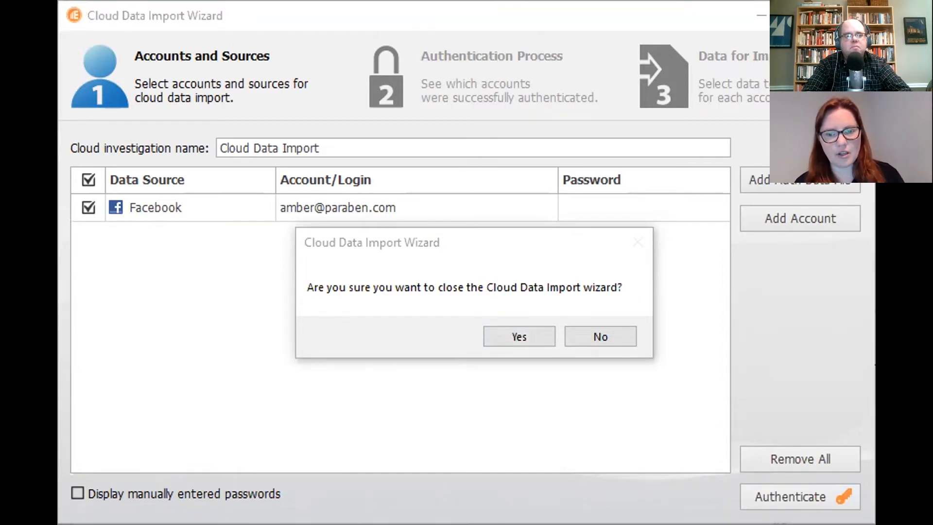
- Confirm closing the cloud import wizard and open the Add New Evidence dialog
{"action": "left_click", "coordinate": [518, 337]}
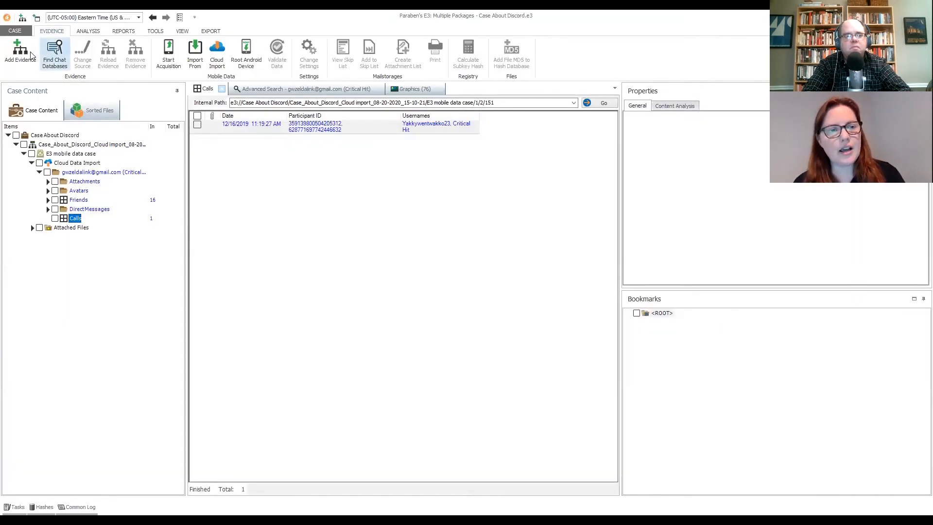
{"action": "left_click", "coordinate": [19, 53]}
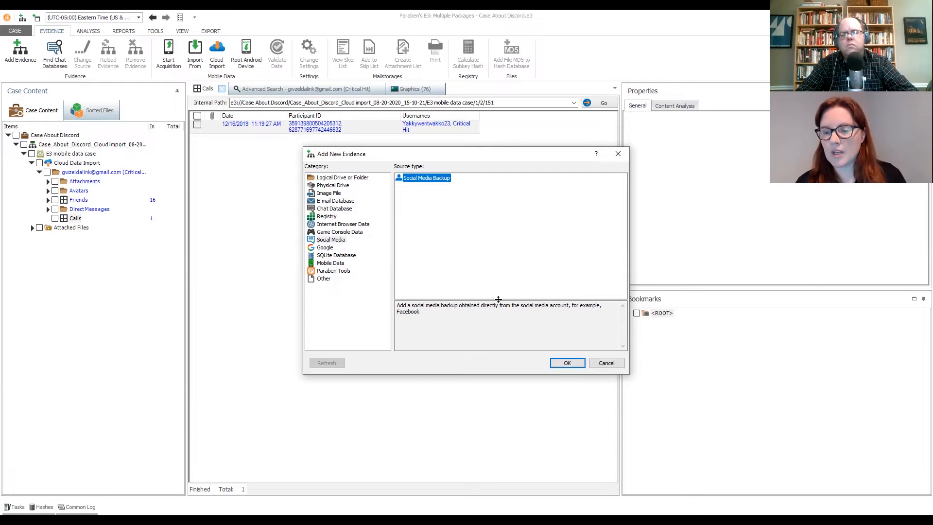
{"action": "mouse_move", "coordinate": [499, 300]}
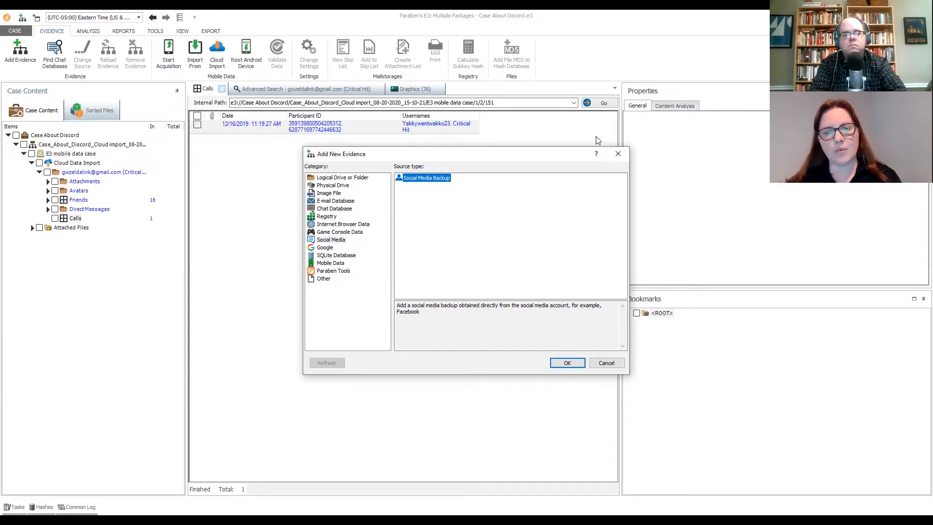
- Cancel the Add New Evidence dialog without adding any evidence
{"action": "left_click", "coordinate": [606, 362]}
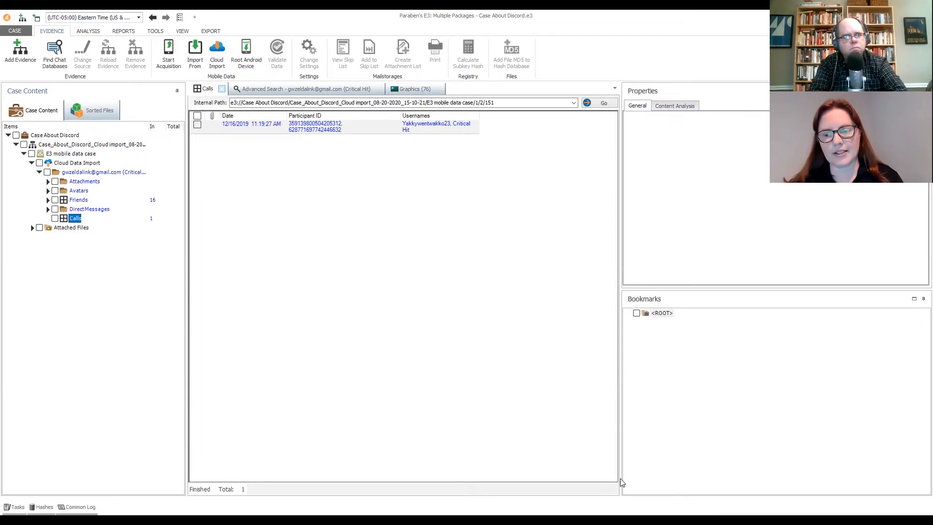
- Launch the Acquisition Wizard with Start Acquisition on the Evidence ribbon
{"action": "left_click", "coordinate": [313, 126]}
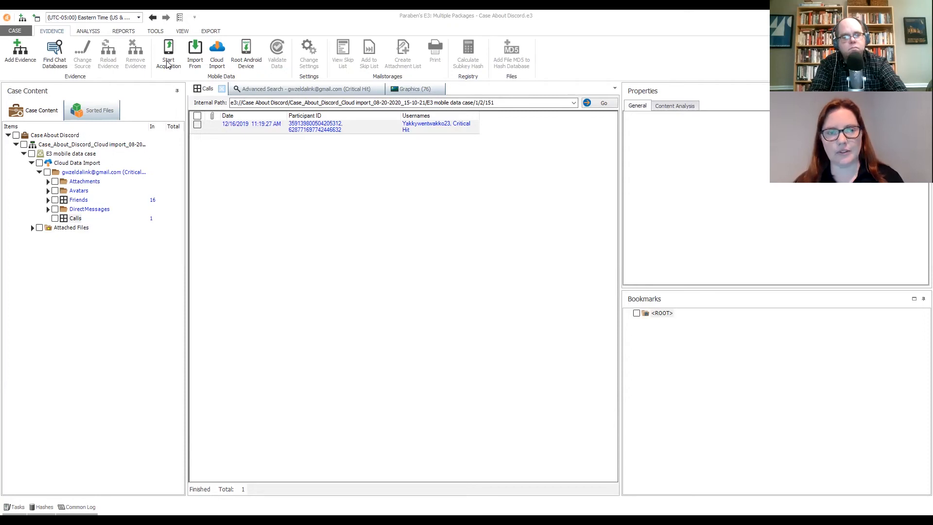
{"action": "left_click", "coordinate": [310, 127]}
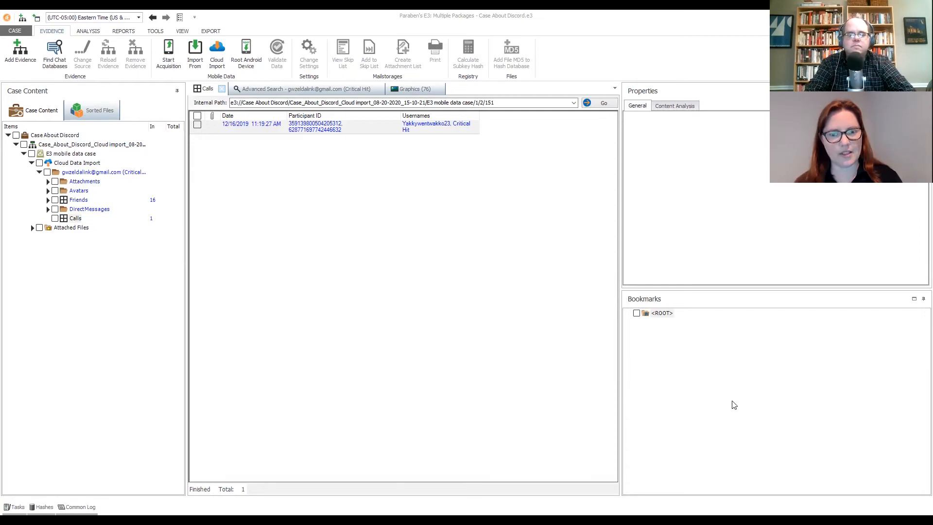
{"action": "left_click", "coordinate": [167, 54]}
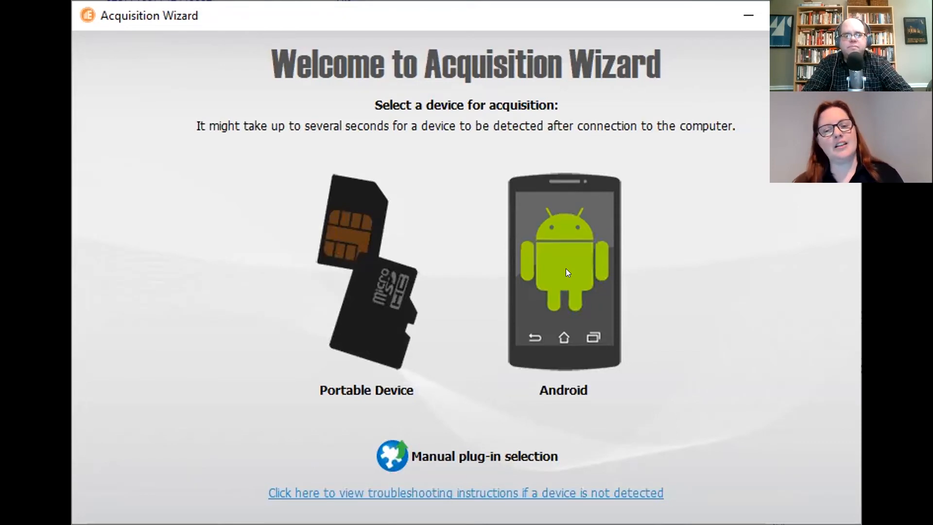
- Select Android as the device and Full Logical Acquisition as the acquisition type
{"action": "left_click", "coordinate": [562, 271]}
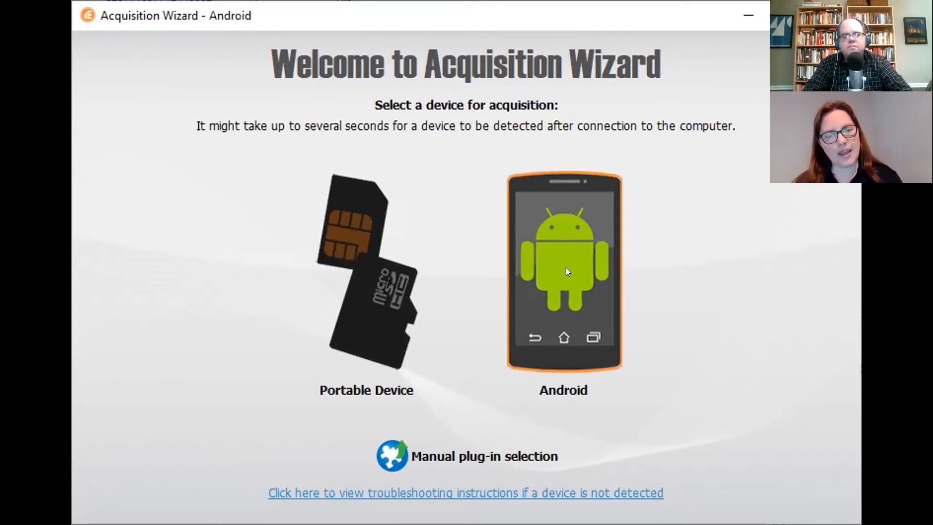
{"action": "left_click", "coordinate": [562, 271]}
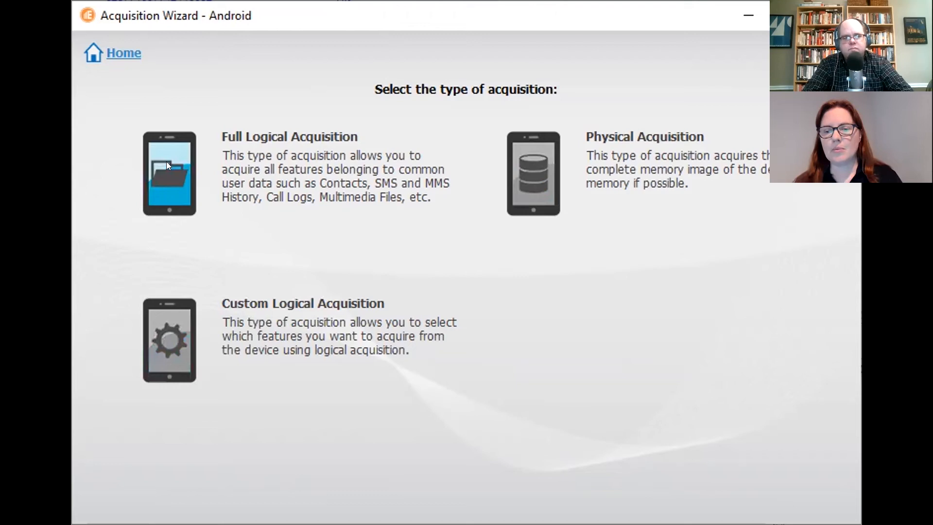
{"action": "left_click", "coordinate": [169, 172]}
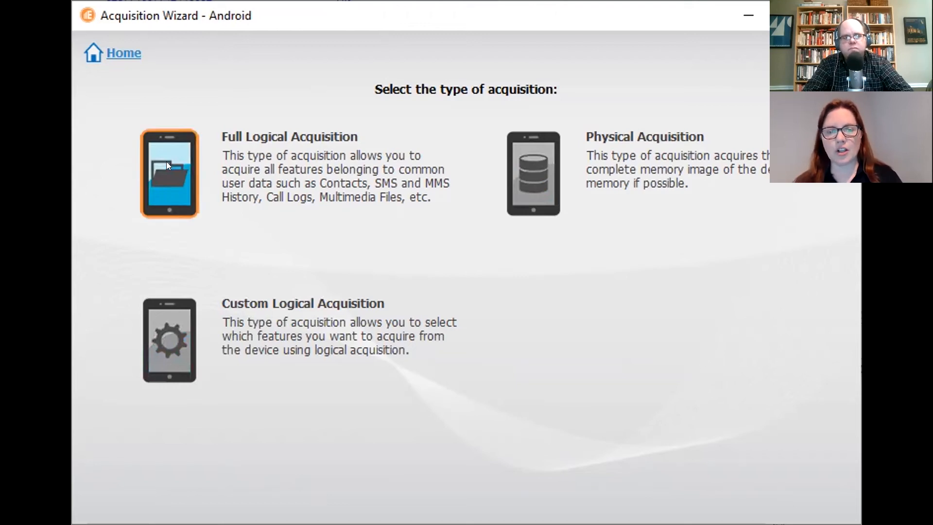
{"action": "left_click", "coordinate": [169, 173]}
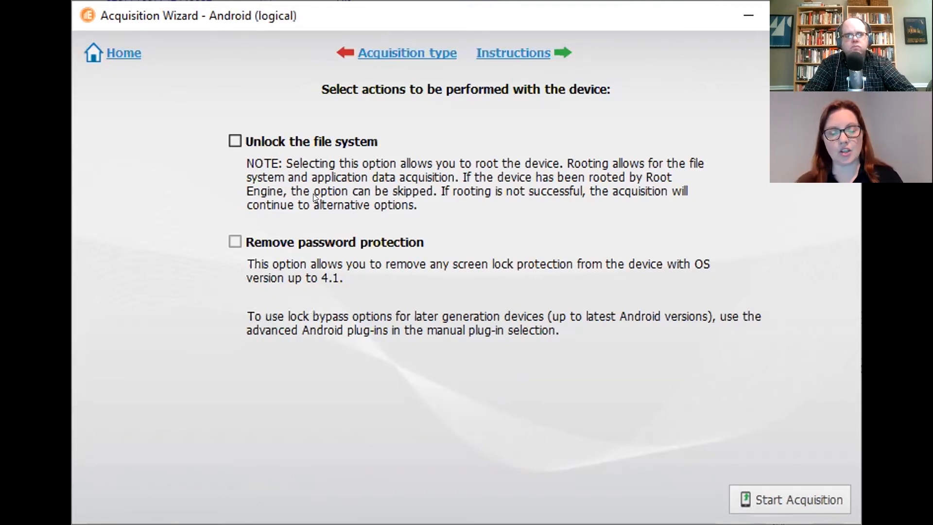
{"action": "mouse_move", "coordinate": [797, 498]}
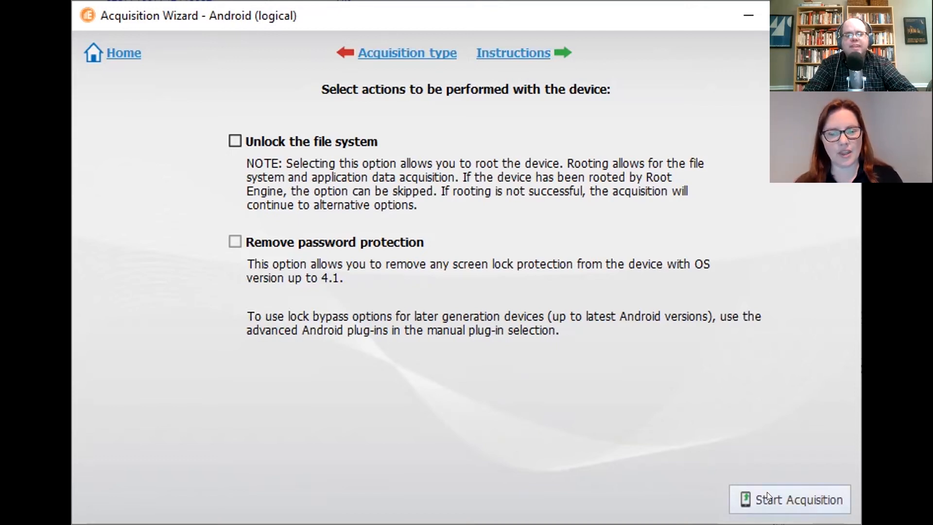
- Start the Android acquisition and acknowledge the usage data access permission message
{"action": "left_click", "coordinate": [789, 499]}
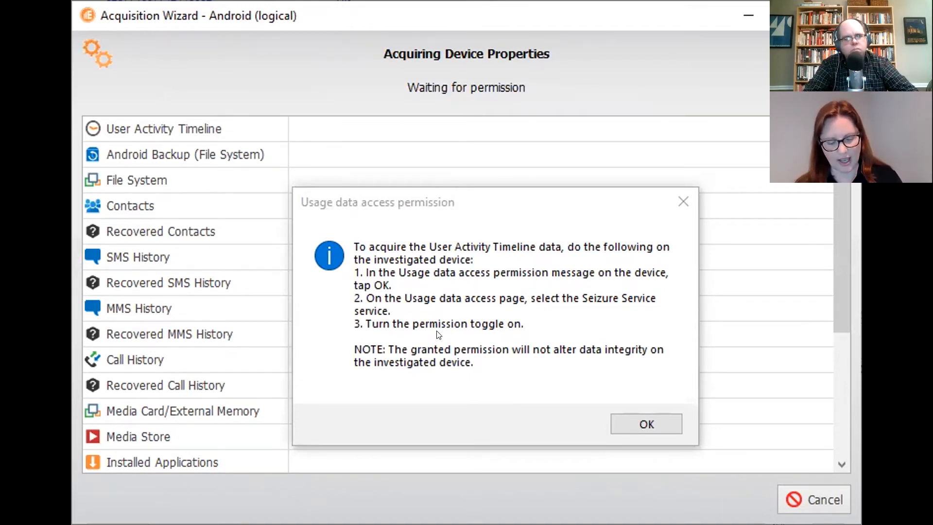
{"action": "left_click", "coordinate": [646, 423]}
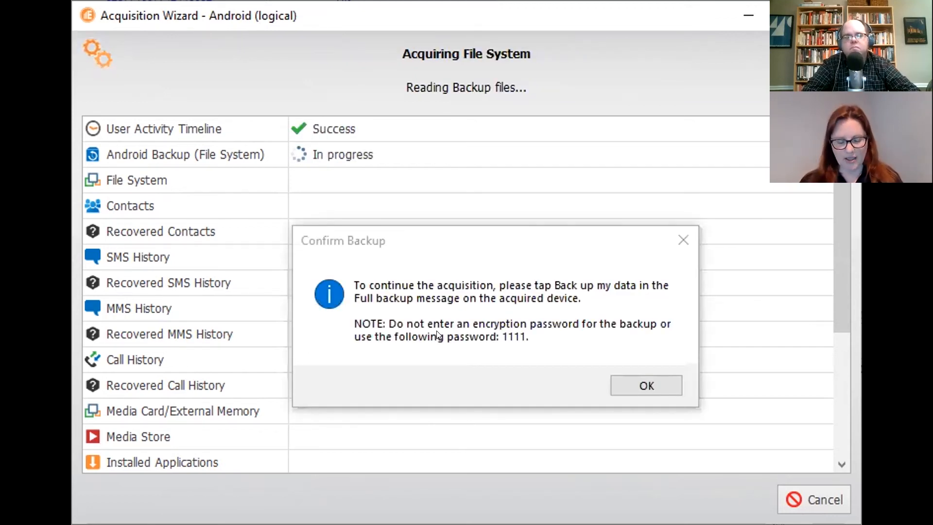
{"action": "left_click", "coordinate": [646, 385]}
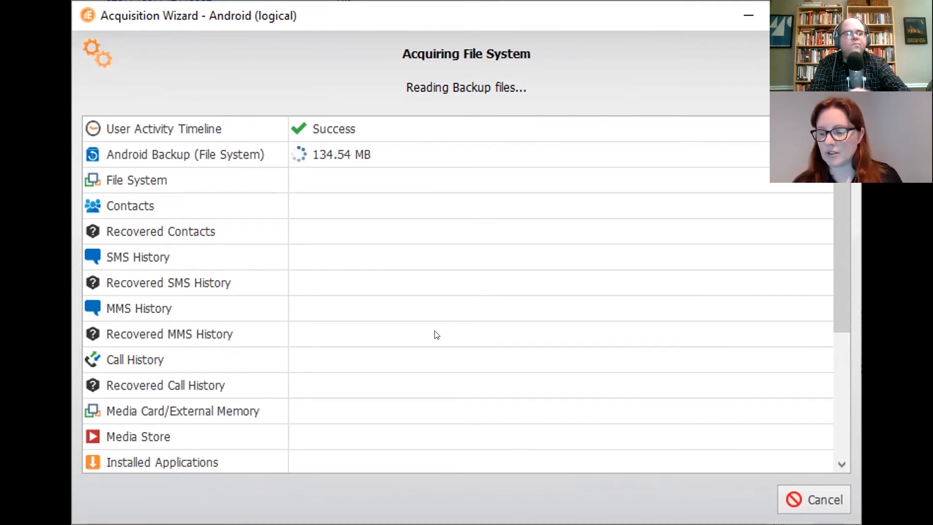
{"action": "mouse_move", "coordinate": [768, 499]}
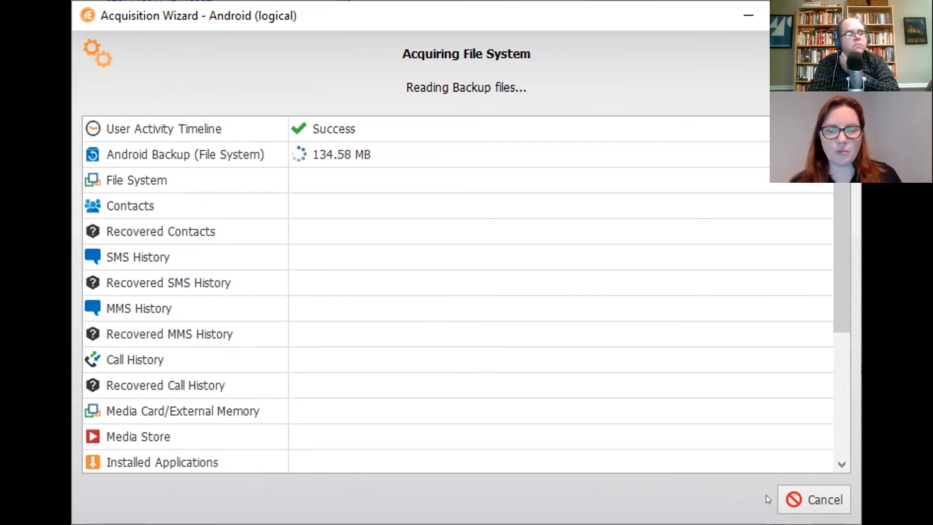
- Cancel the running Android acquisition and close the leftover cloud data import wizard
{"action": "left_click", "coordinate": [824, 499]}
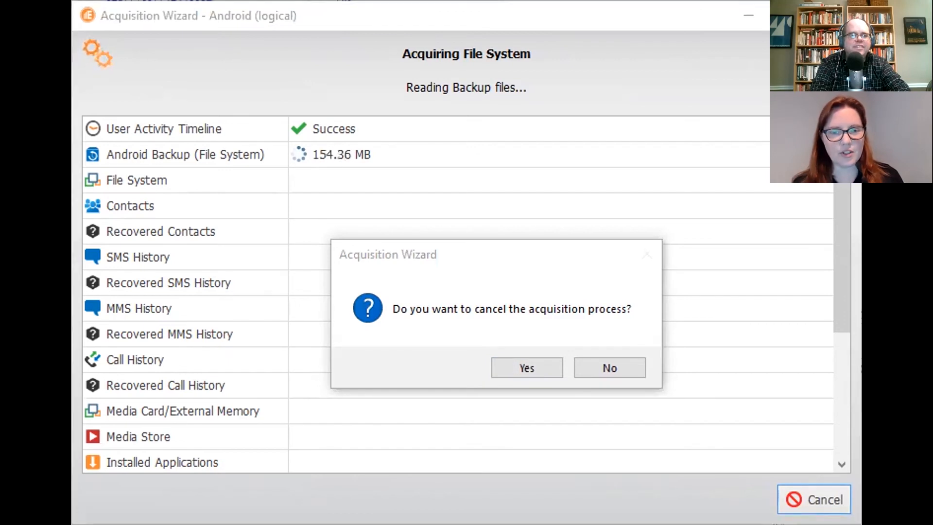
{"action": "left_click", "coordinate": [525, 368]}
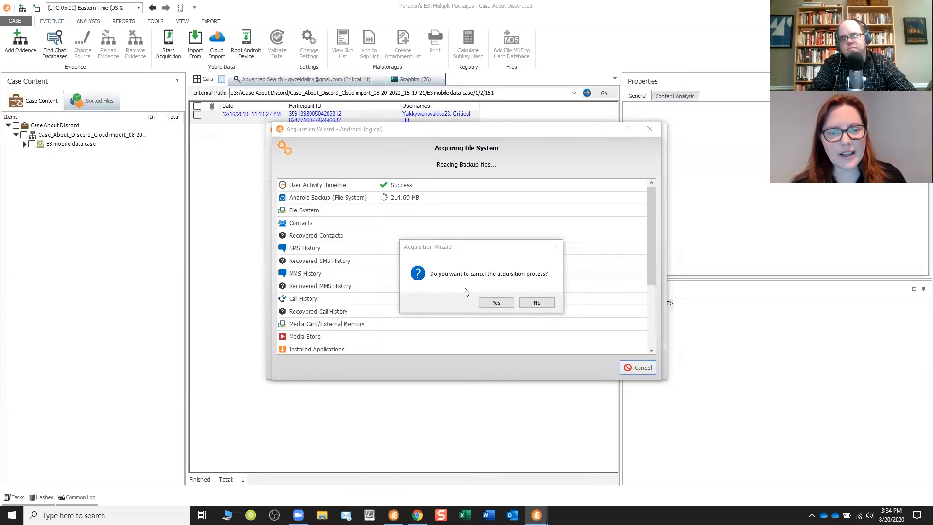
{"action": "left_click", "coordinate": [536, 302]}
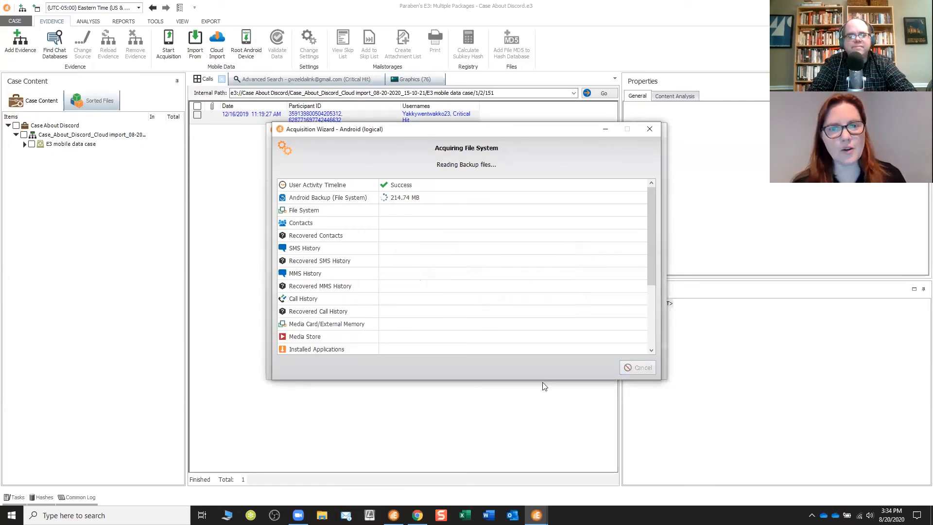
{"action": "left_click", "coordinate": [637, 367]}
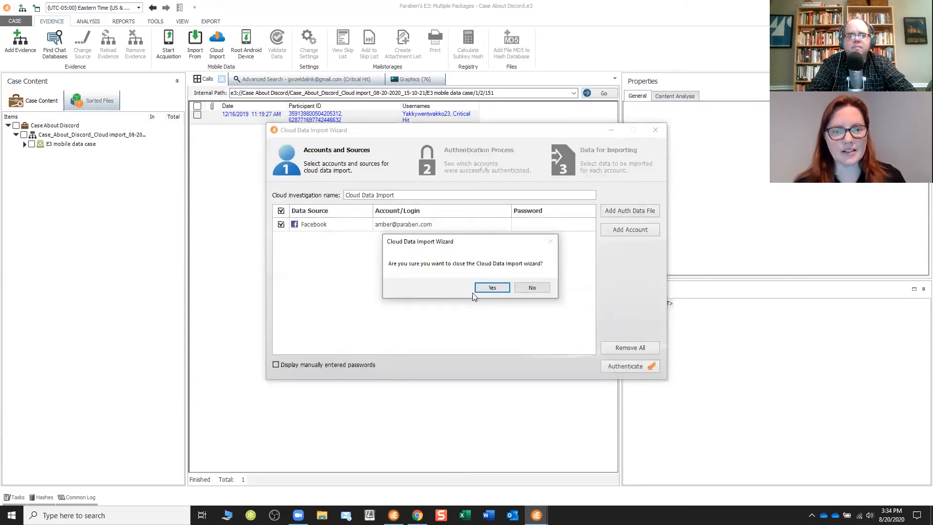
{"action": "left_click", "coordinate": [491, 287]}
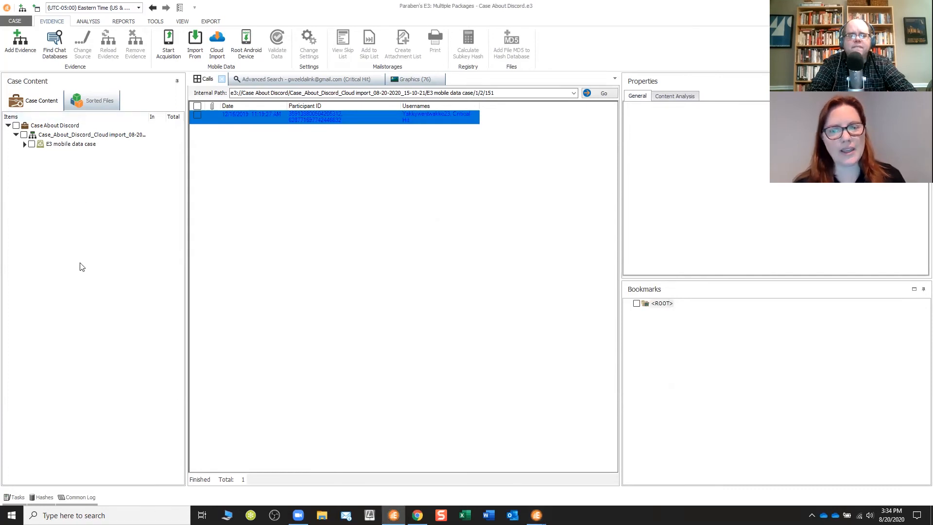
{"action": "mouse_move", "coordinate": [59, 228]}
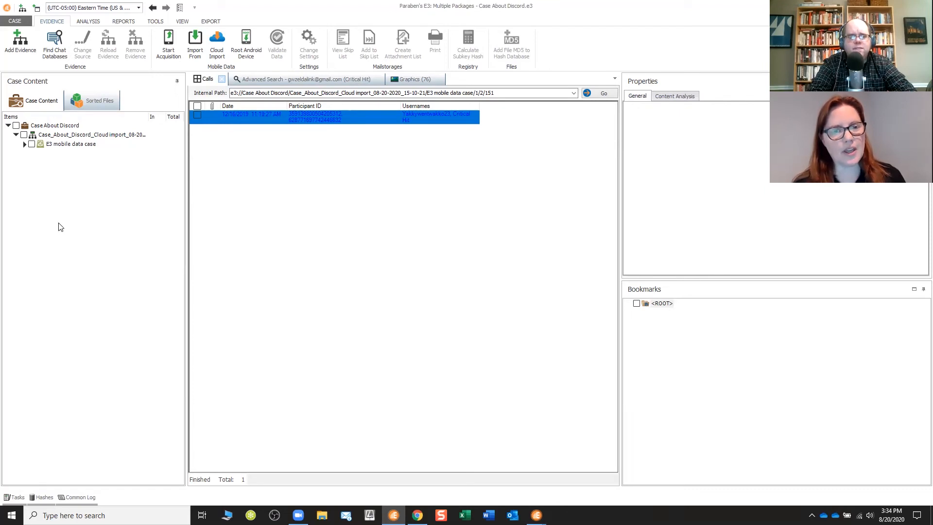
{"action": "mouse_move", "coordinate": [61, 143]}
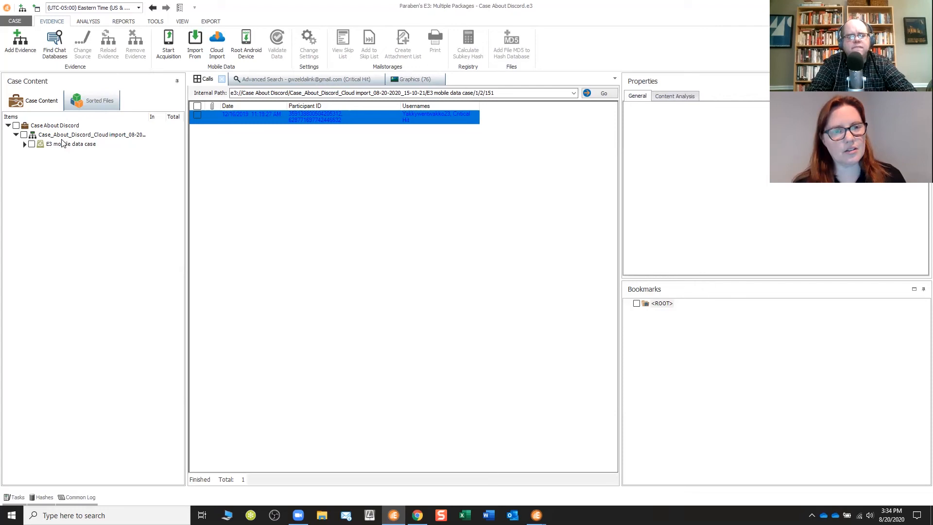
- Select the Case About Discord case and expand its cloud import evidence item
{"action": "left_click", "coordinate": [55, 125]}
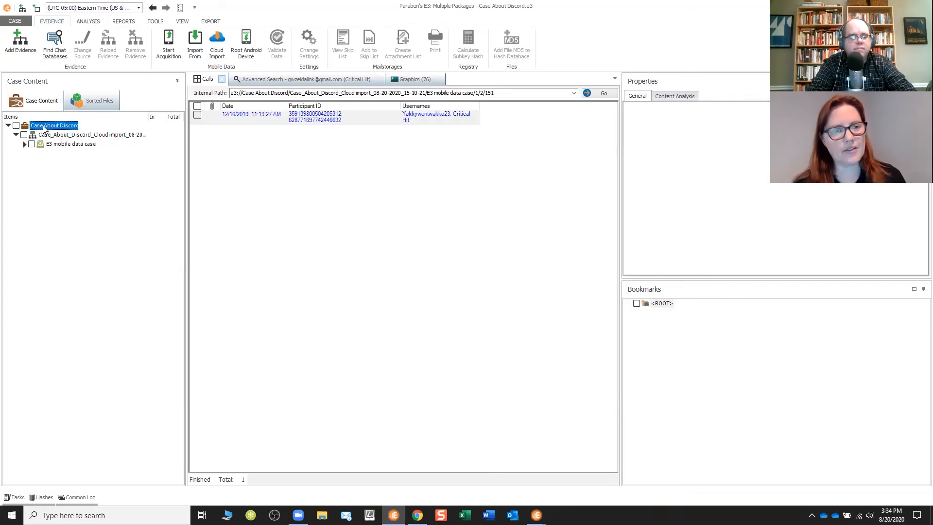
{"action": "left_click", "coordinate": [90, 134]}
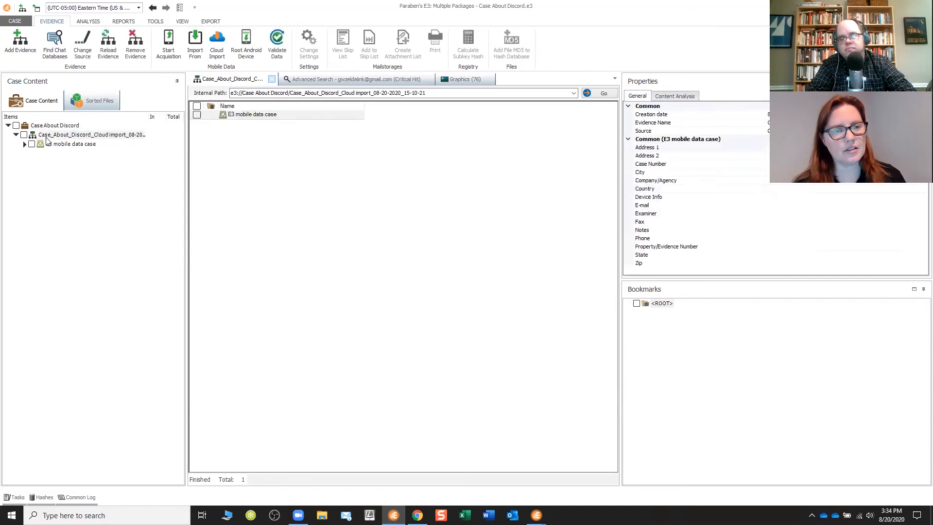
{"action": "left_click", "coordinate": [23, 144]}
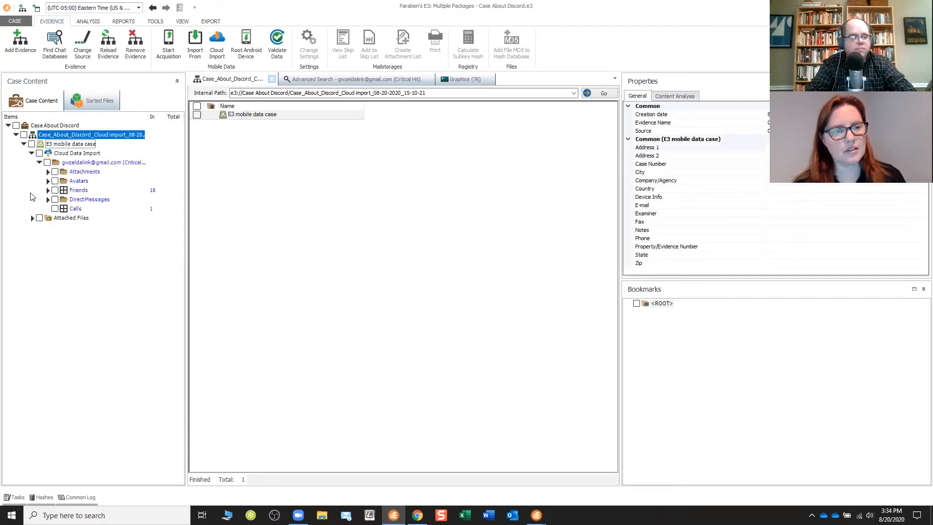
{"action": "mouse_move", "coordinate": [148, 433]}
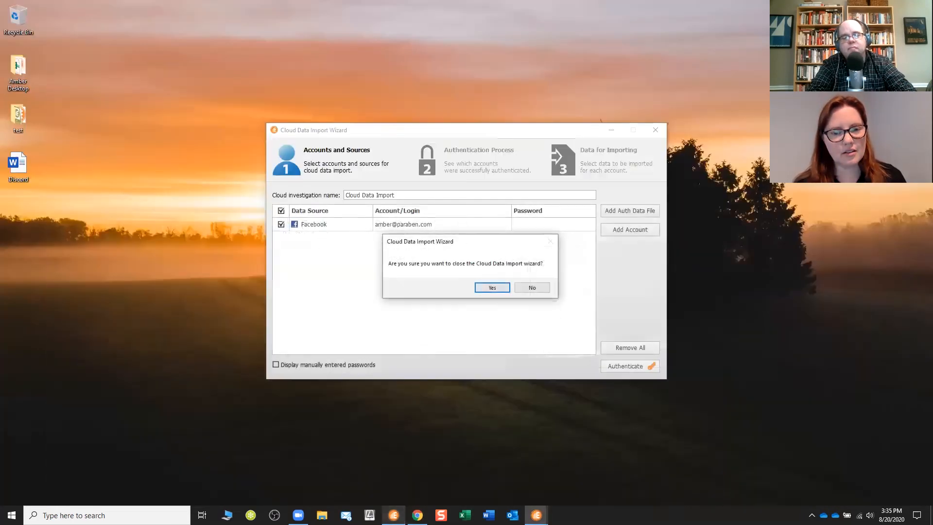
- Confirm closing the cloud import wizard and finish the aborted Android acquisition
{"action": "left_click", "coordinate": [490, 287]}
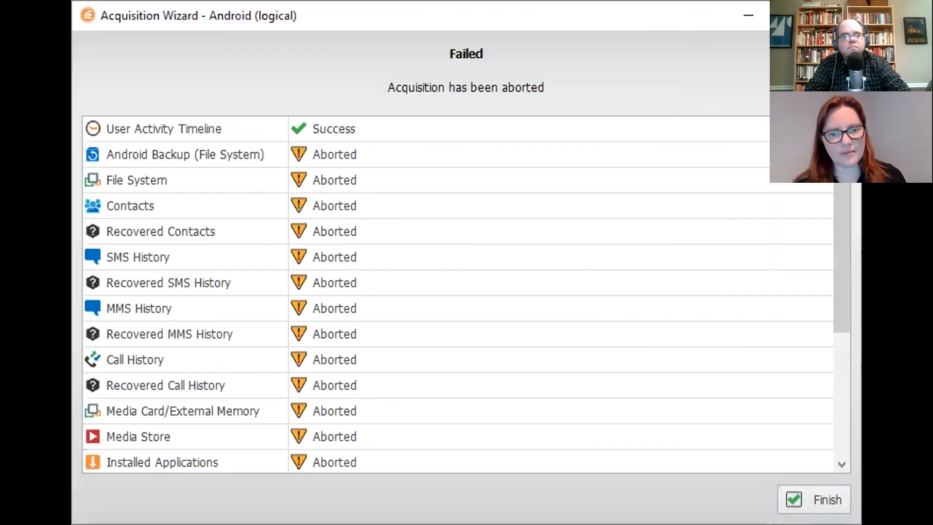
{"action": "left_click", "coordinate": [813, 499]}
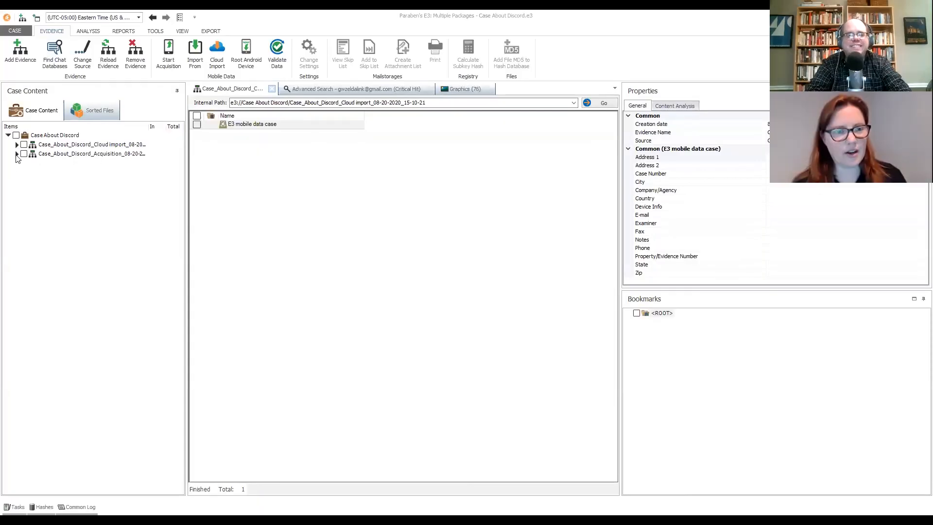
- Expand the acquisition and SM-G960N device, then open User Activity Timeline (24,487 entries)
{"action": "left_click", "coordinate": [17, 154]}
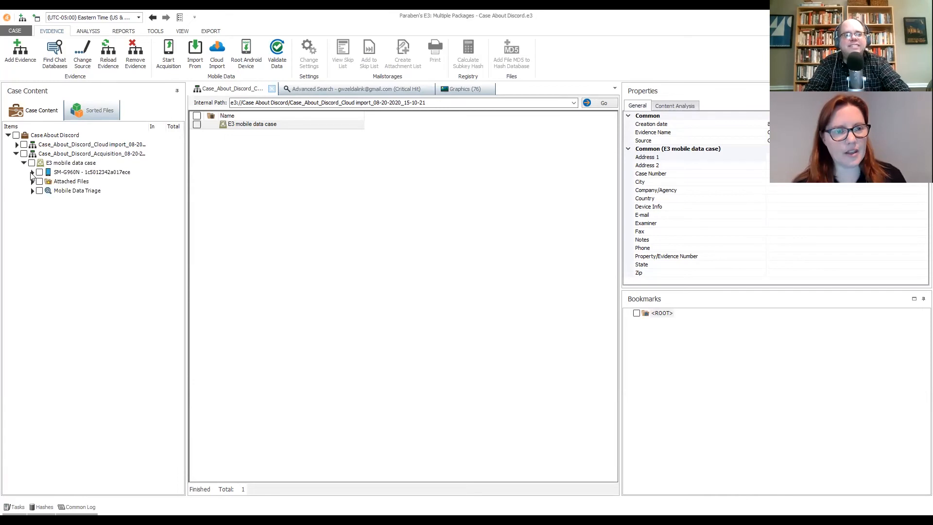
{"action": "left_click", "coordinate": [32, 172]}
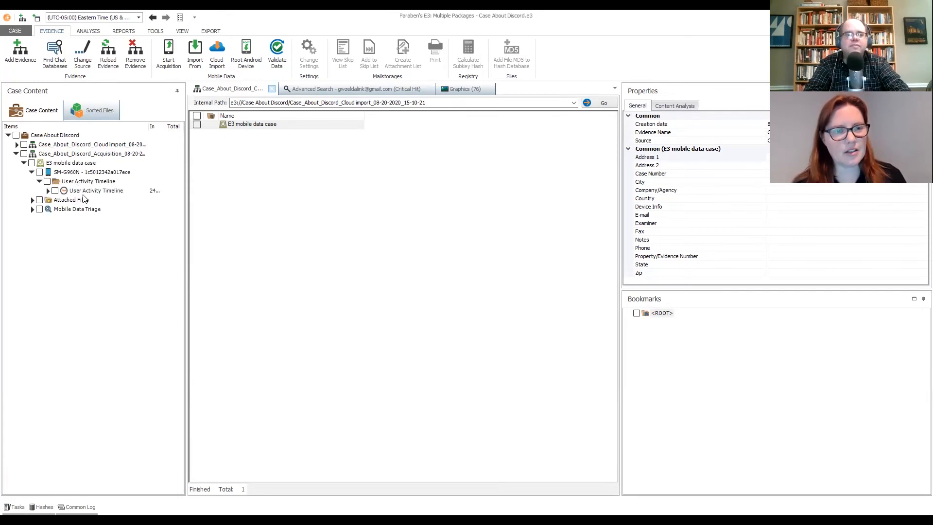
{"action": "left_click", "coordinate": [95, 191]}
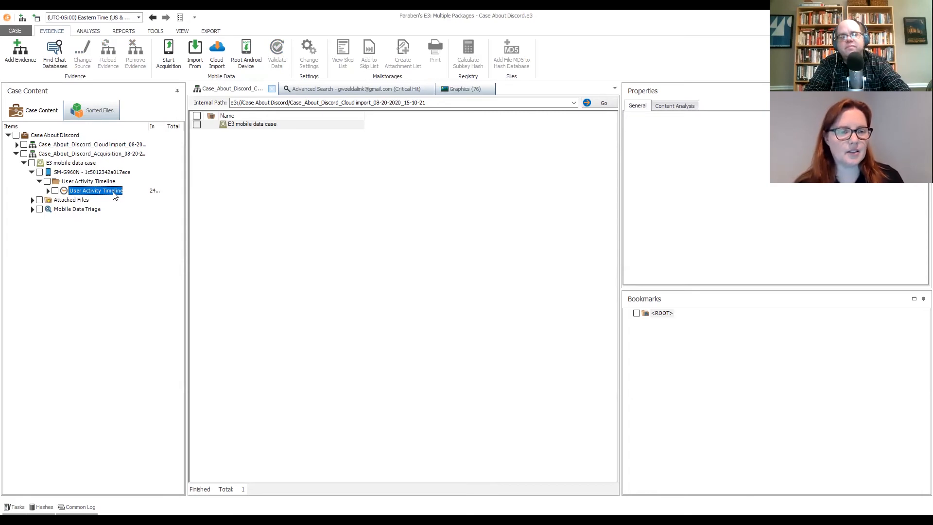
{"action": "left_click", "coordinate": [54, 190]}
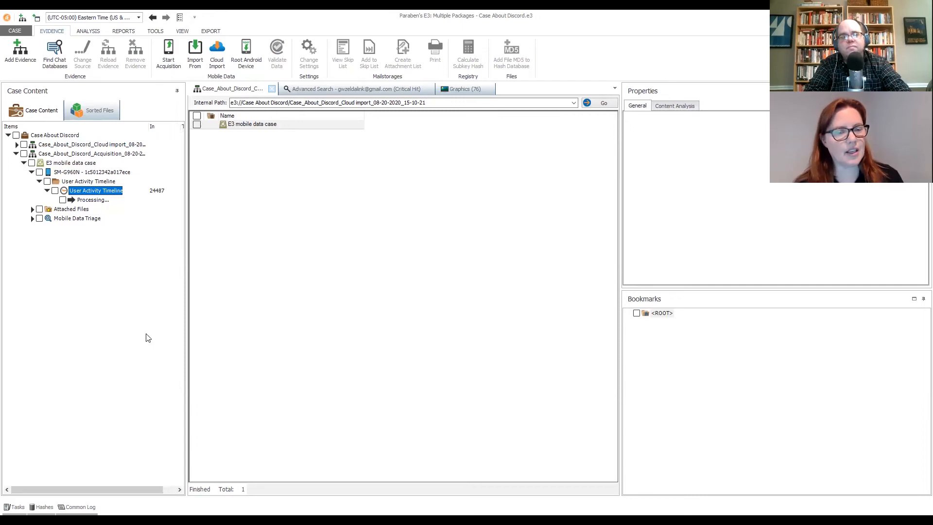
{"action": "double_click", "coordinate": [95, 191]}
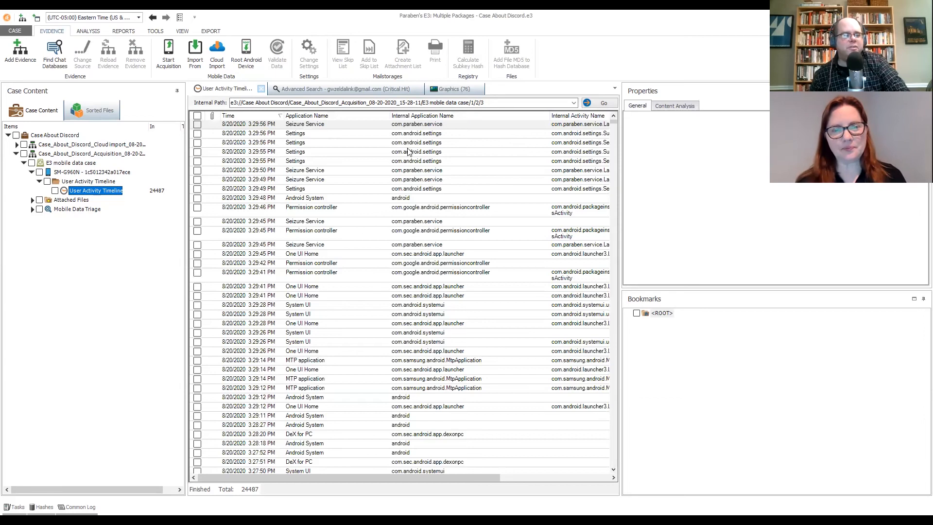
{"action": "mouse_move", "coordinate": [323, 140]}
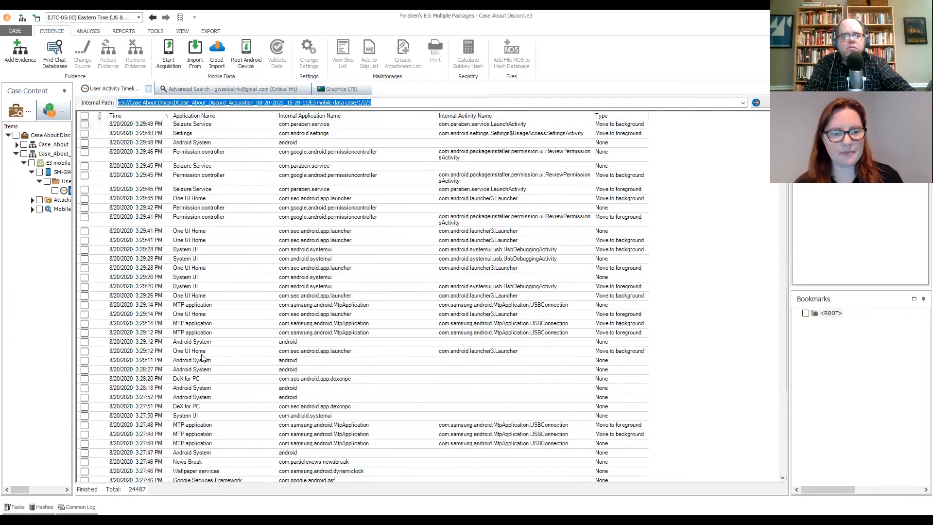
{"action": "scroll", "scroll_direction": "down", "scroll_amount": 3}
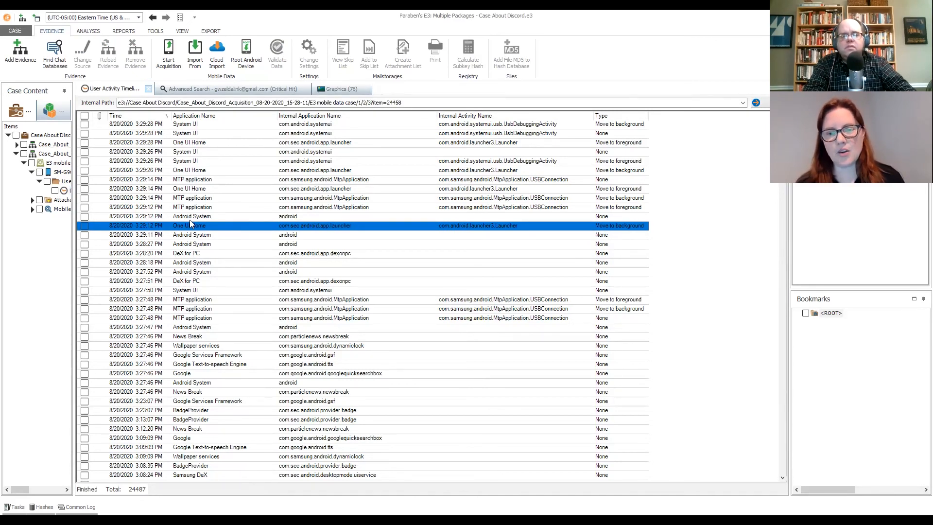
{"action": "mouse_move", "coordinate": [372, 371]}
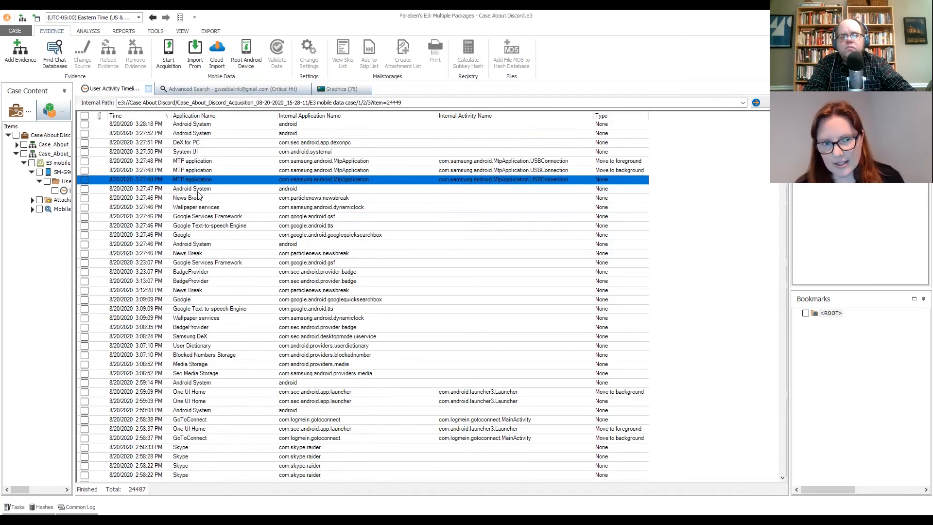
{"action": "mouse_move", "coordinate": [214, 377]}
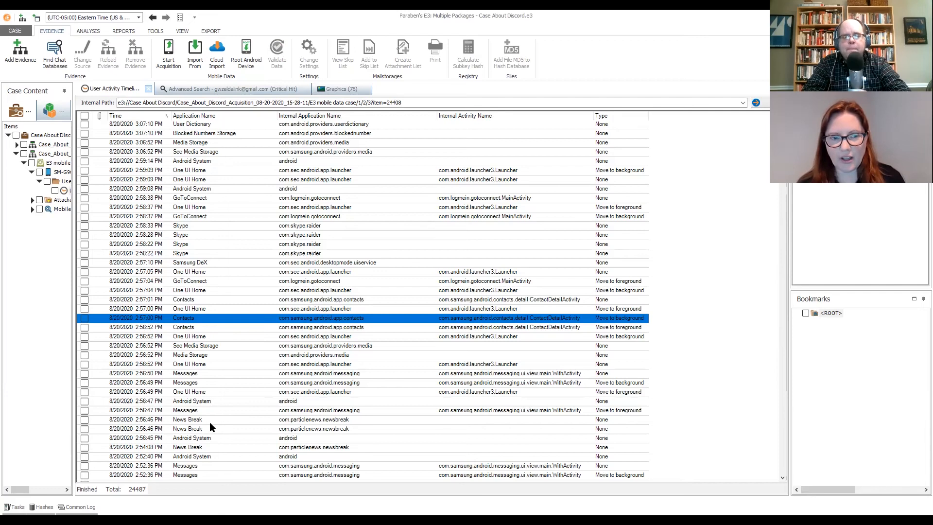
{"action": "left_click", "coordinate": [196, 355]}
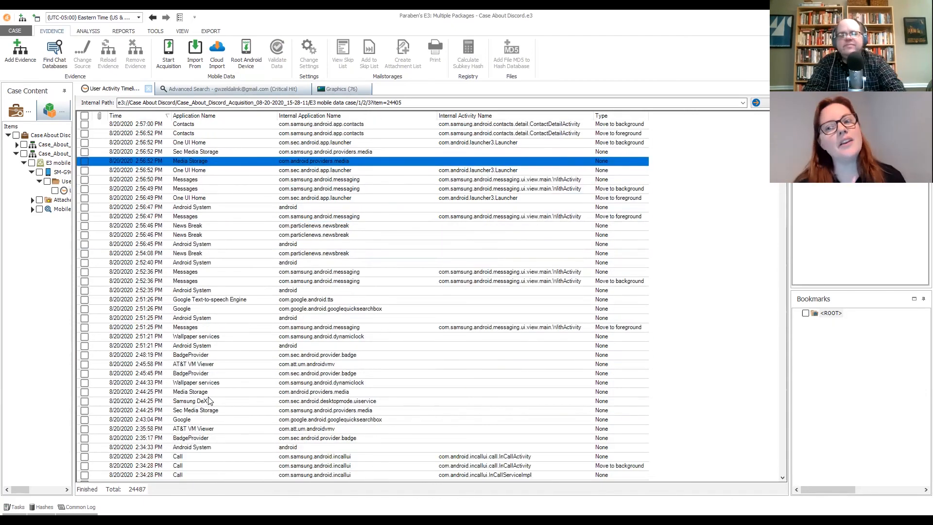
{"action": "scroll", "scroll_direction": "down", "scroll_amount": 3}
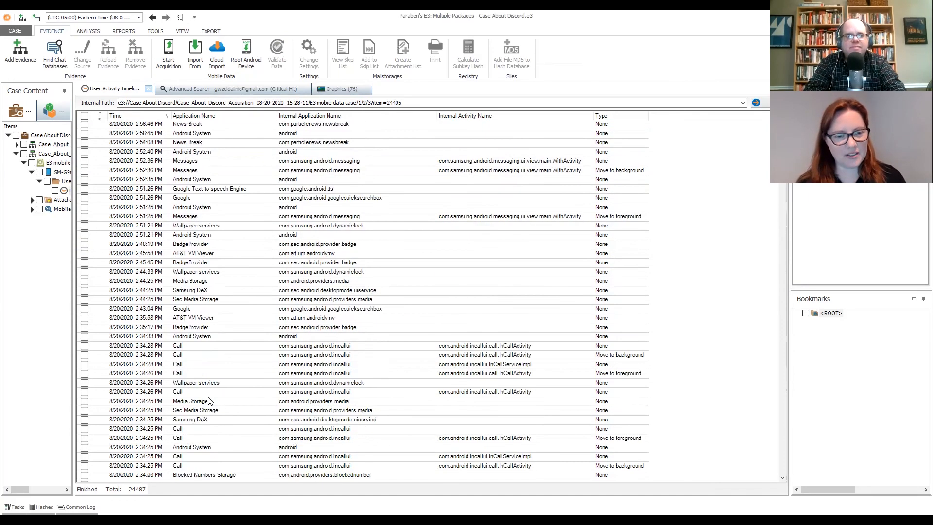
{"action": "scroll", "scroll_direction": "down", "scroll_amount": 3}
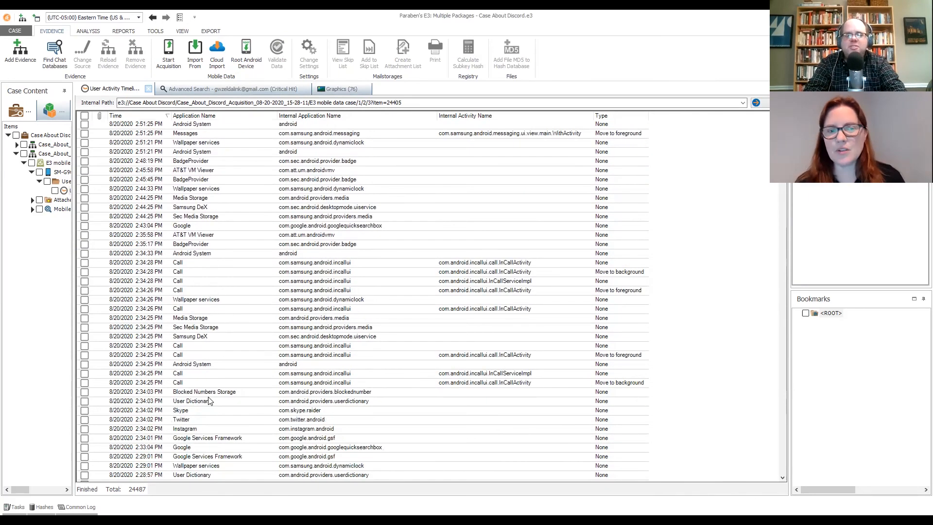
{"action": "scroll", "scroll_direction": "down", "scroll_amount": 3}
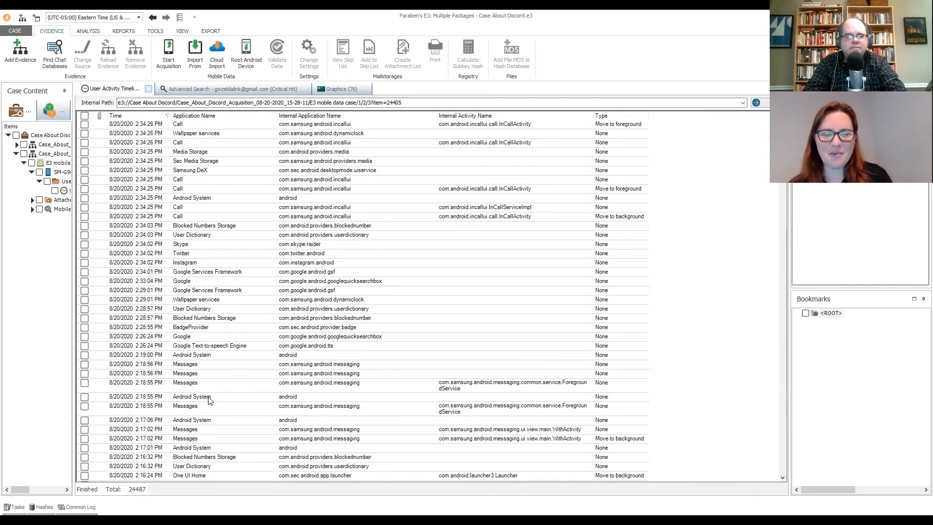
{"action": "scroll", "scroll_direction": "down", "scroll_amount": 3}
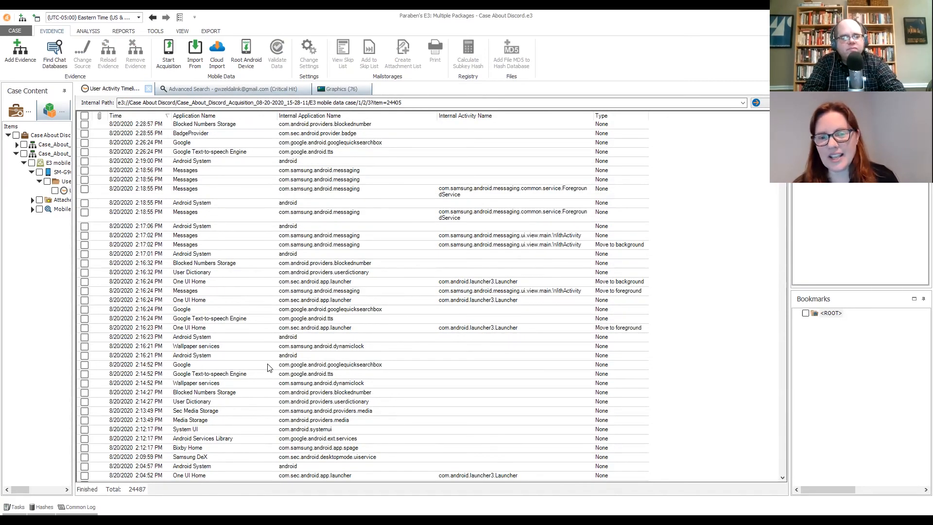
{"action": "scroll", "scroll_direction": "down", "scroll_amount": 3}
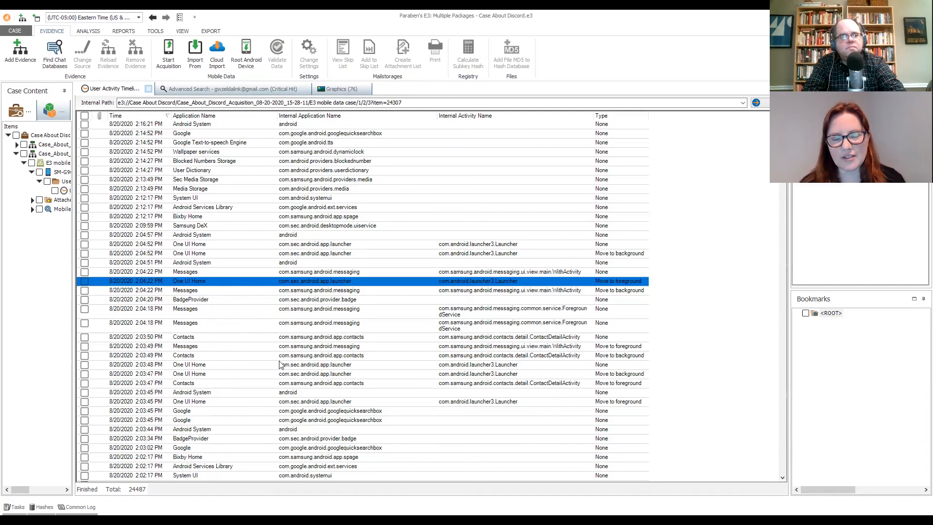
{"action": "scroll", "scroll_direction": "down", "scroll_amount": 3}
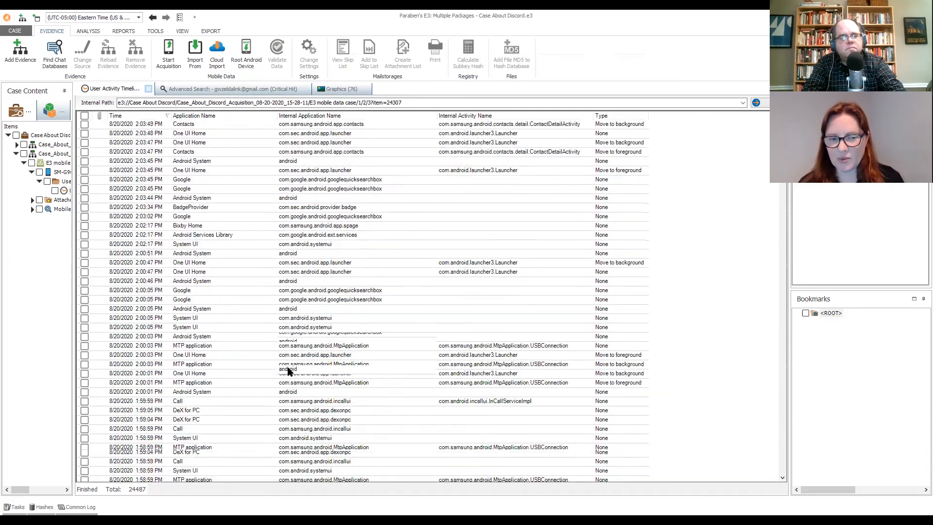
{"action": "scroll", "scroll_direction": "down", "scroll_amount": 3}
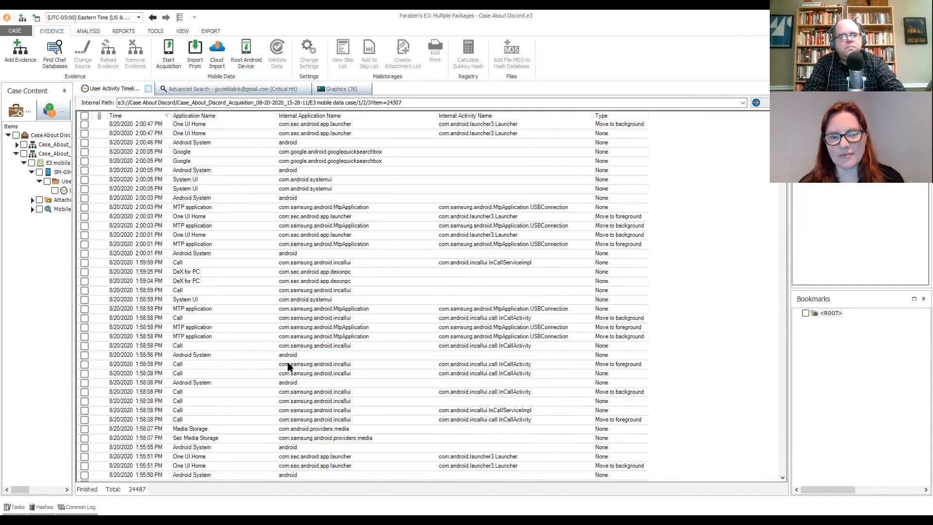
{"action": "scroll", "scroll_direction": "down", "scroll_amount": 3}
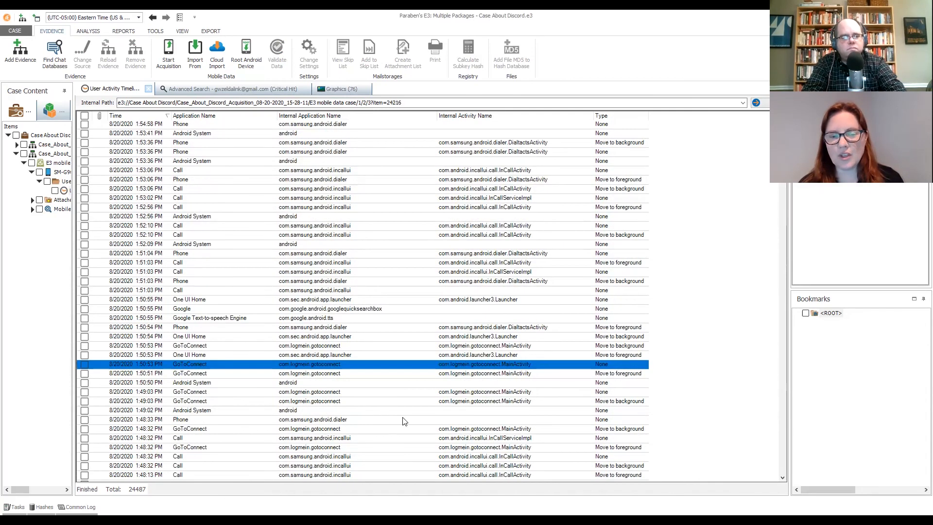
{"action": "scroll", "scroll_direction": "down", "scroll_amount": 3}
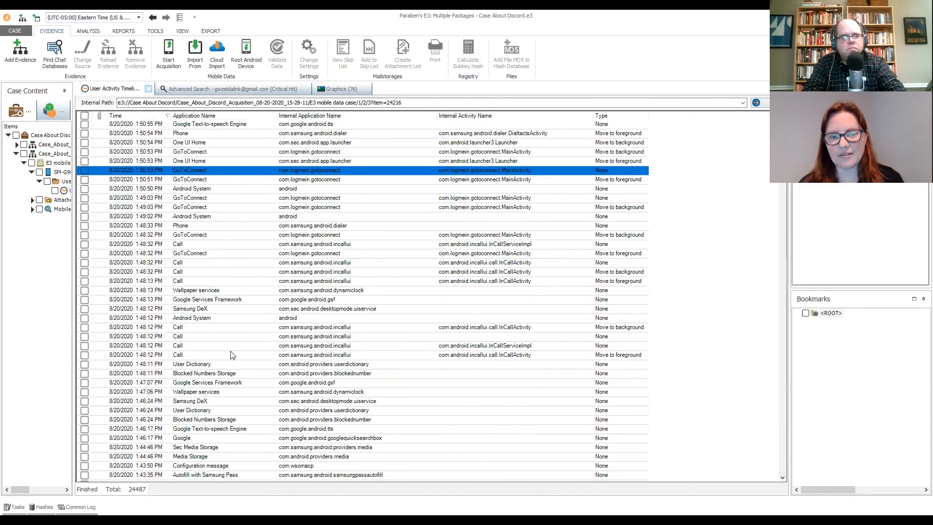
{"action": "scroll", "scroll_direction": "down", "scroll_amount": 3}
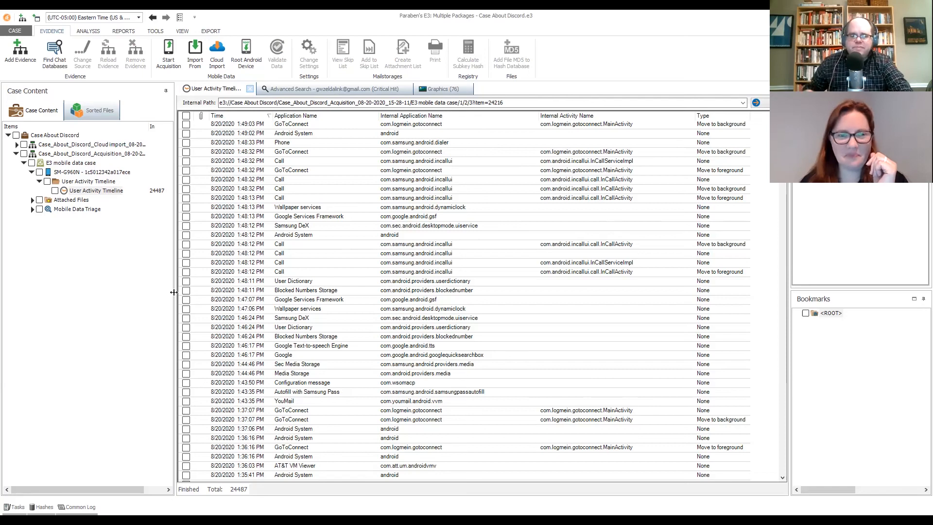
{"action": "mouse_move", "coordinate": [234, 236]}
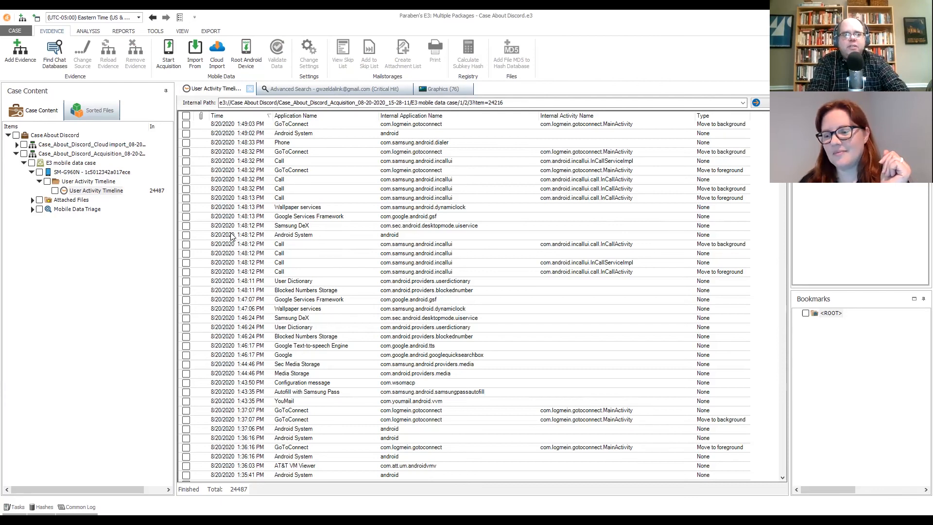
{"action": "mouse_move", "coordinate": [206, 227]}
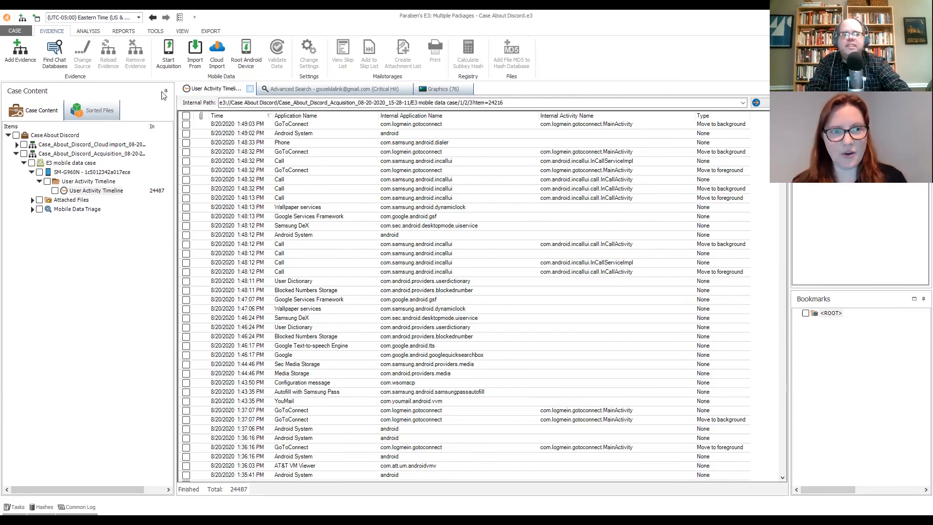
- Open the Add New Evidence dialog, listing C:, X:, Separate Folder and Project-a-Phone sources
{"action": "left_click", "coordinate": [20, 54]}
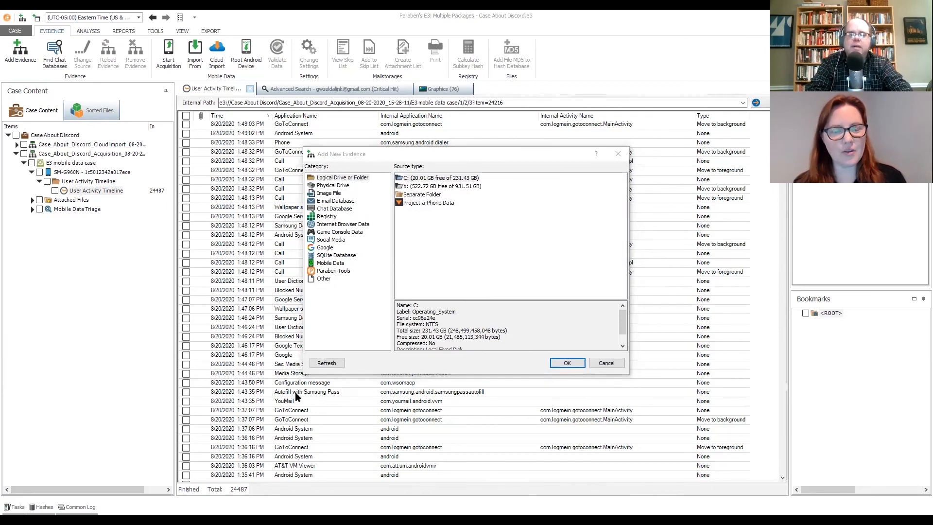
{"action": "mouse_move", "coordinate": [720, 175]}
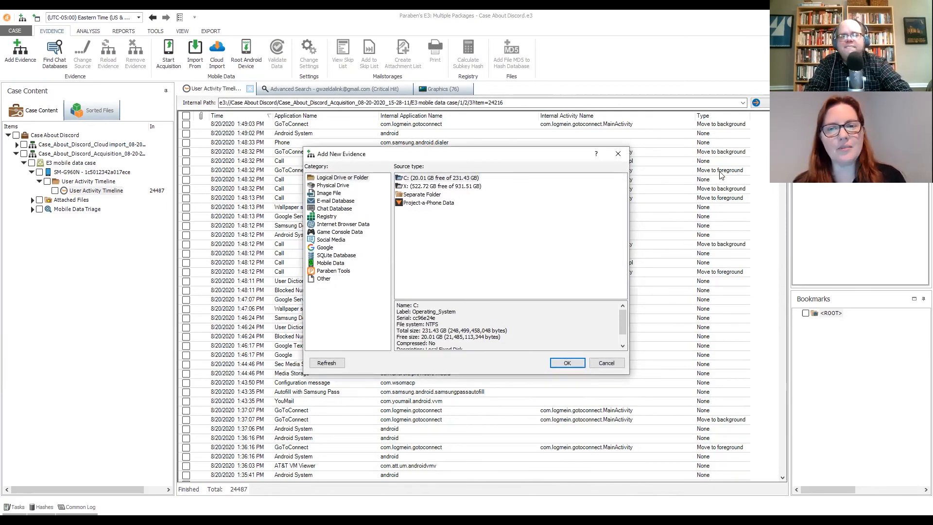